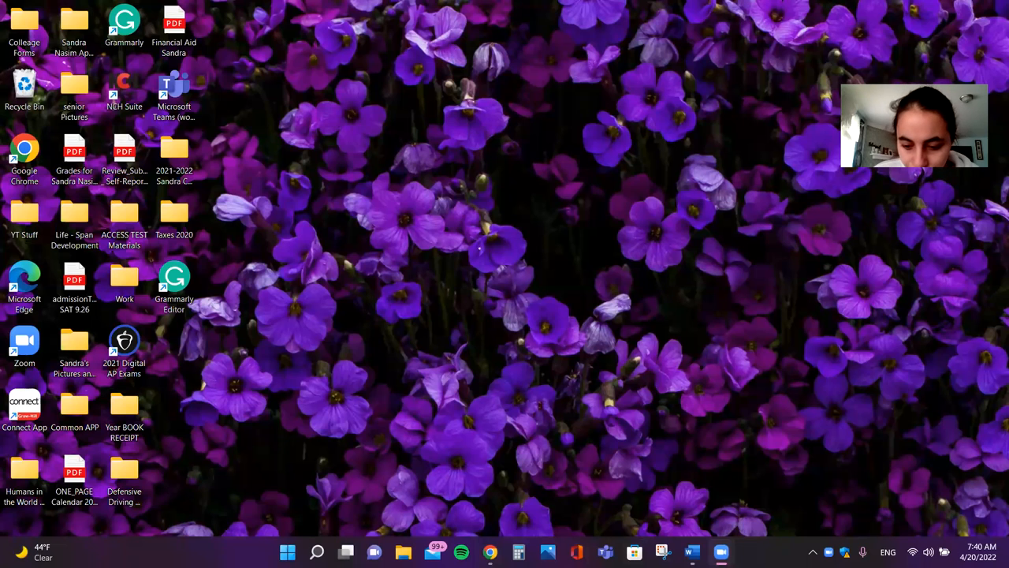
{"action": "mouse_move", "coordinate": [687, 549]}
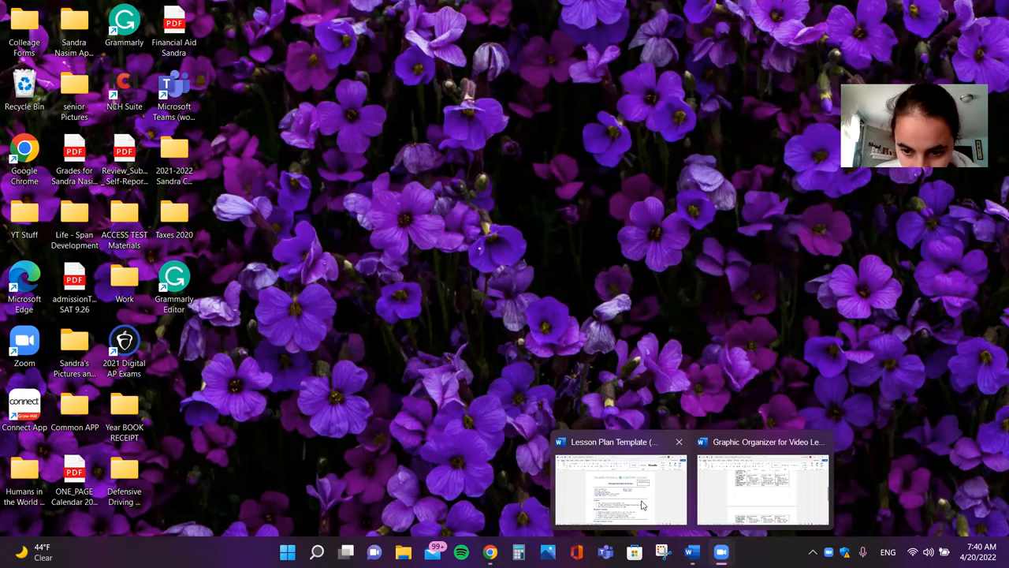
Step: Bring the 'Rainbow Fish on A Pond' lesson plan up from the Word taskbar preview
{"action": "left_click", "coordinate": [620, 489]}
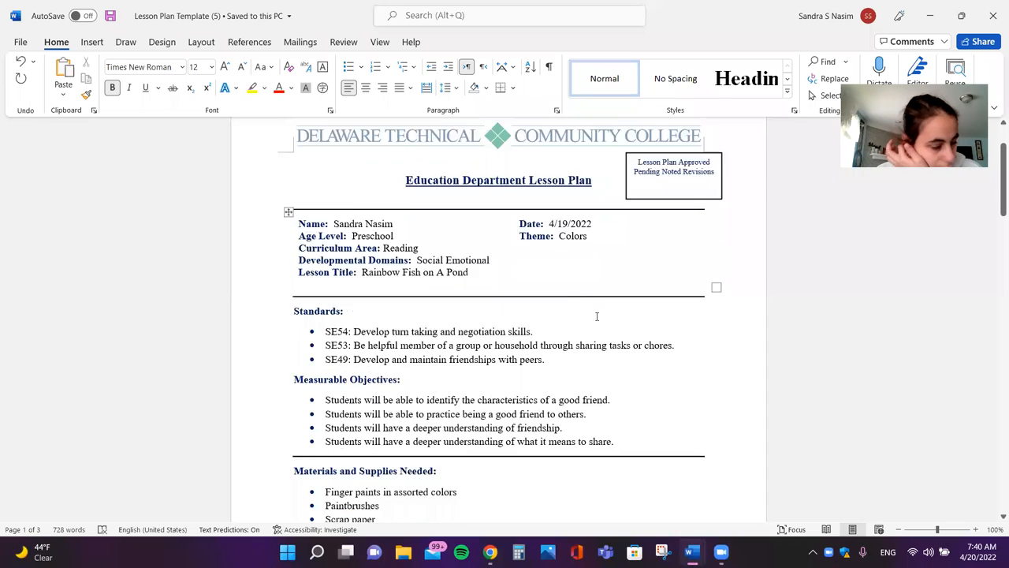
Step: Scroll through the standards, objectives, materials list and preparation video link to page two
{"action": "scroll", "scroll_direction": "down", "scroll_amount": 3}
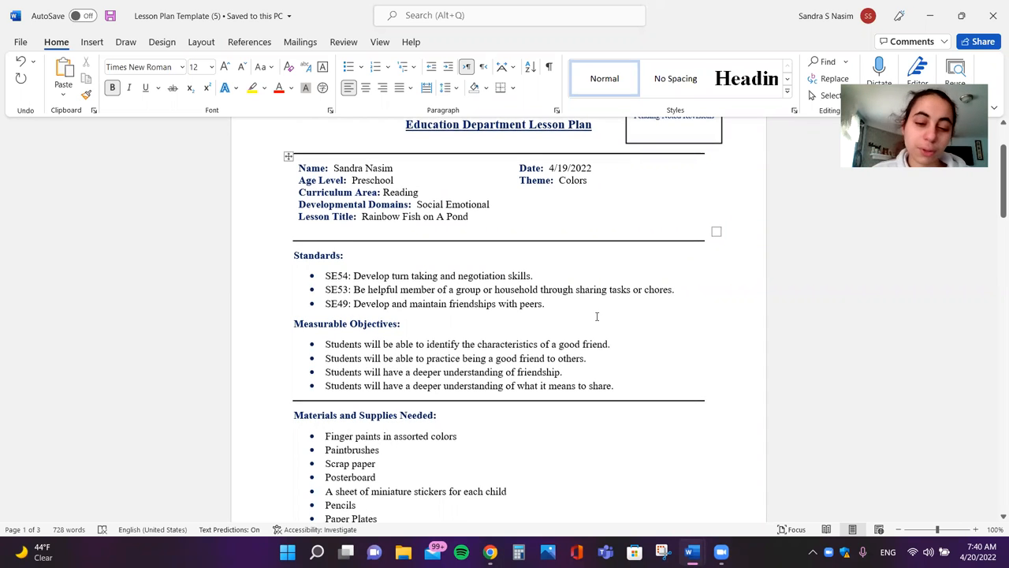
{"action": "scroll", "scroll_direction": "down", "scroll_amount": 3}
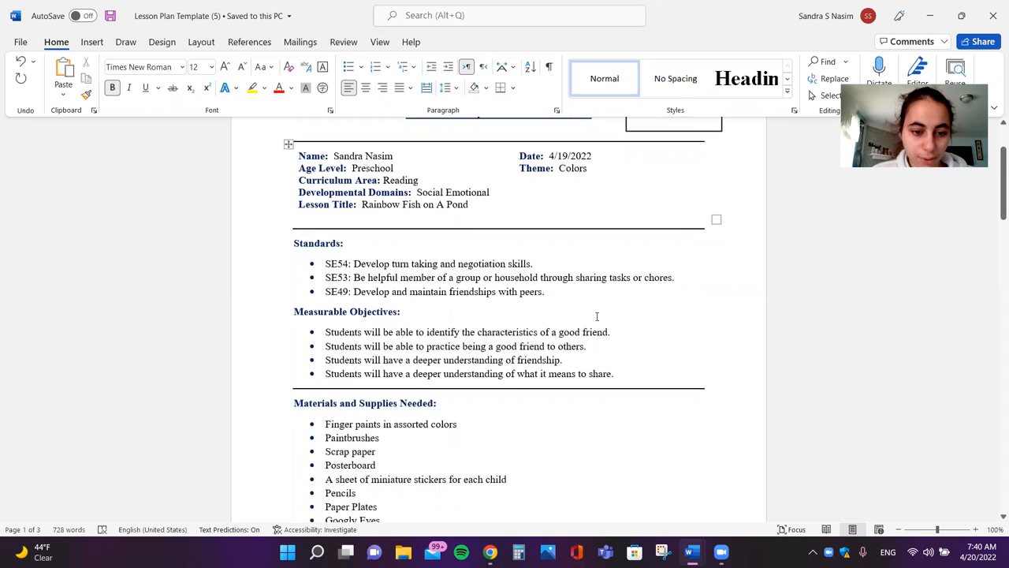
{"action": "scroll", "scroll_direction": "down", "scroll_amount": 3}
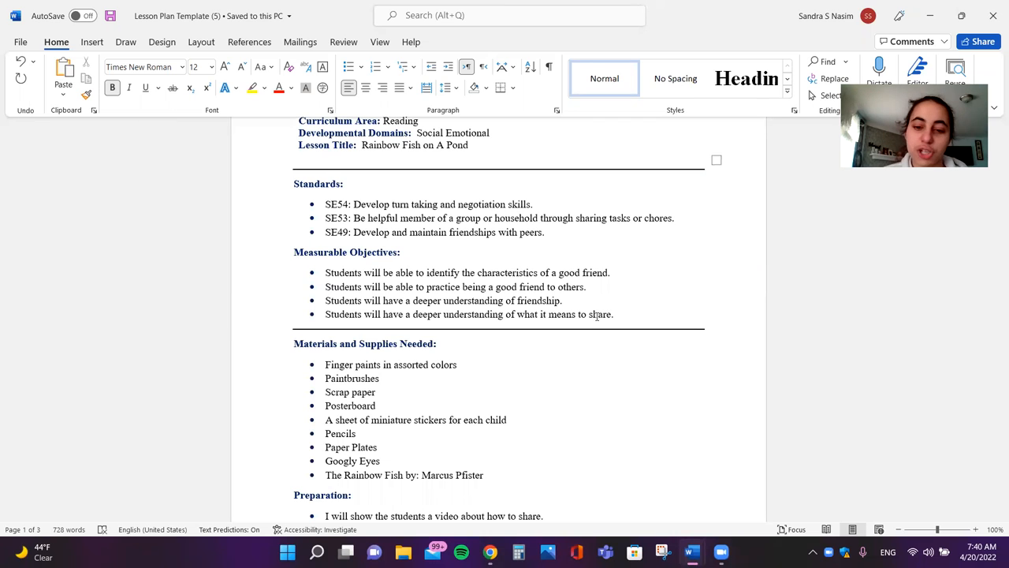
{"action": "scroll", "scroll_direction": "down", "scroll_amount": 3}
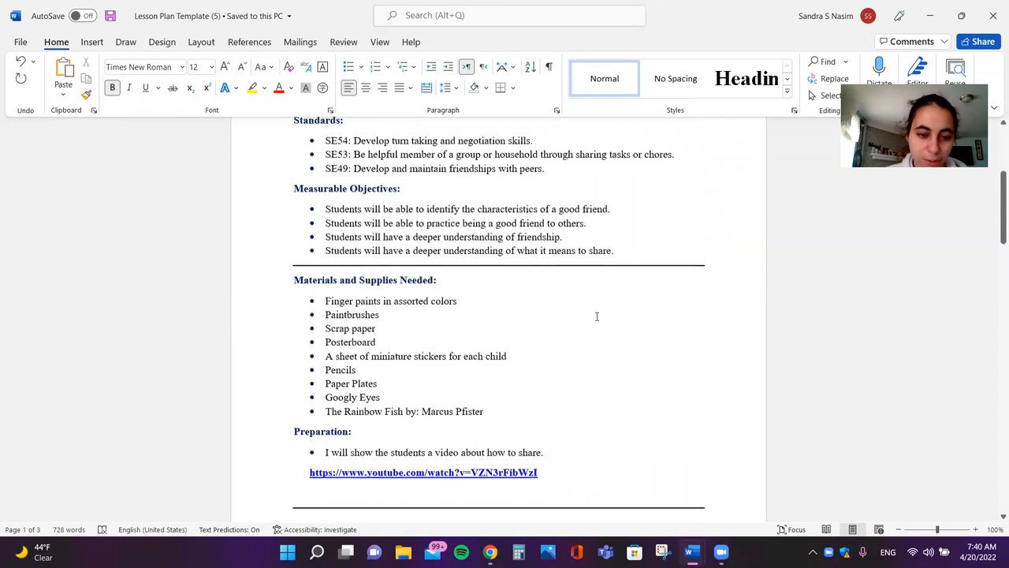
{"action": "scroll", "scroll_direction": "down", "scroll_amount": 3}
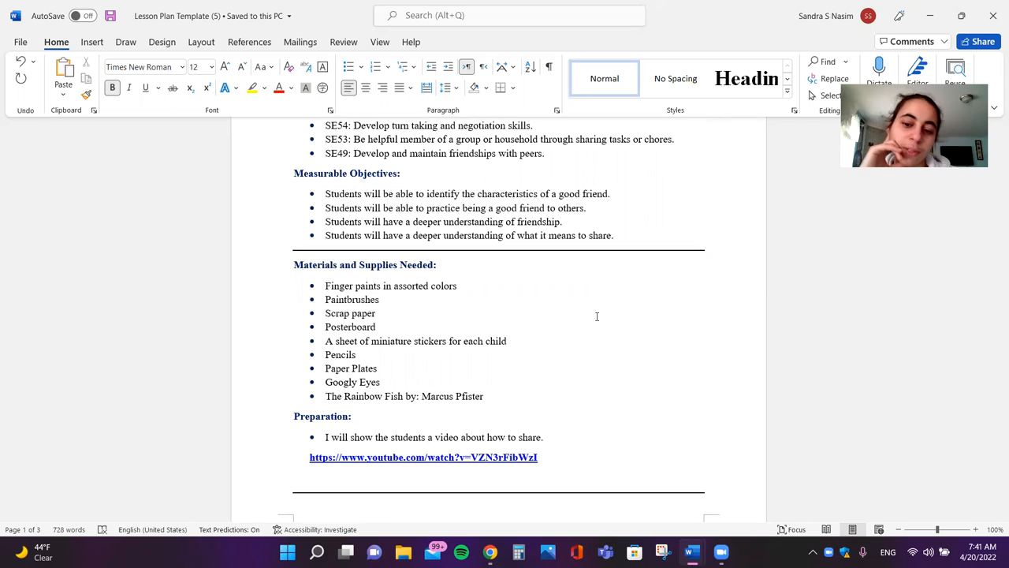
{"action": "scroll", "scroll_direction": "down", "scroll_amount": 3}
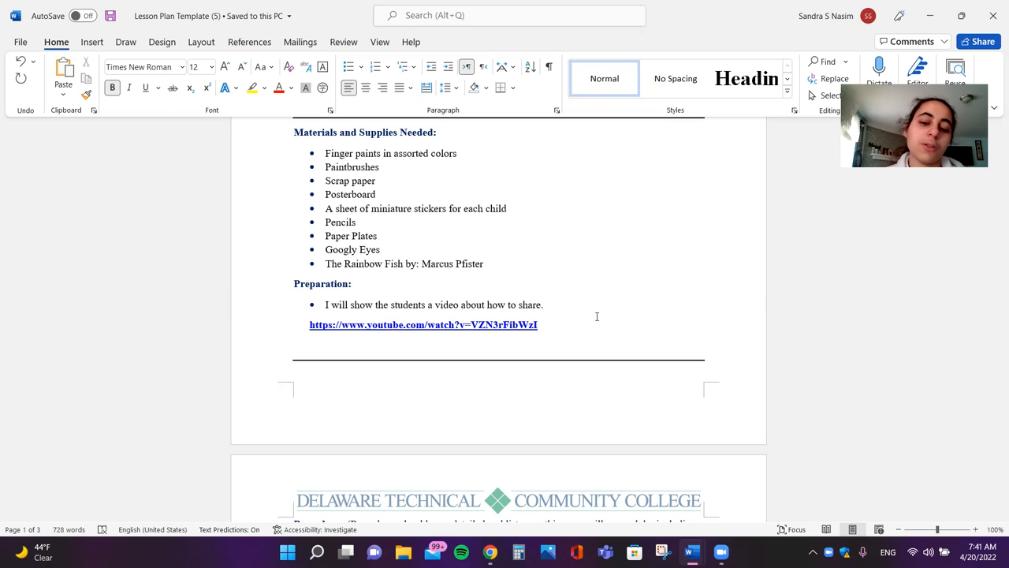
Step: Scroll page two to read the Procedures, introduction questions and activity steps
{"action": "scroll", "scroll_direction": "down", "scroll_amount": 3}
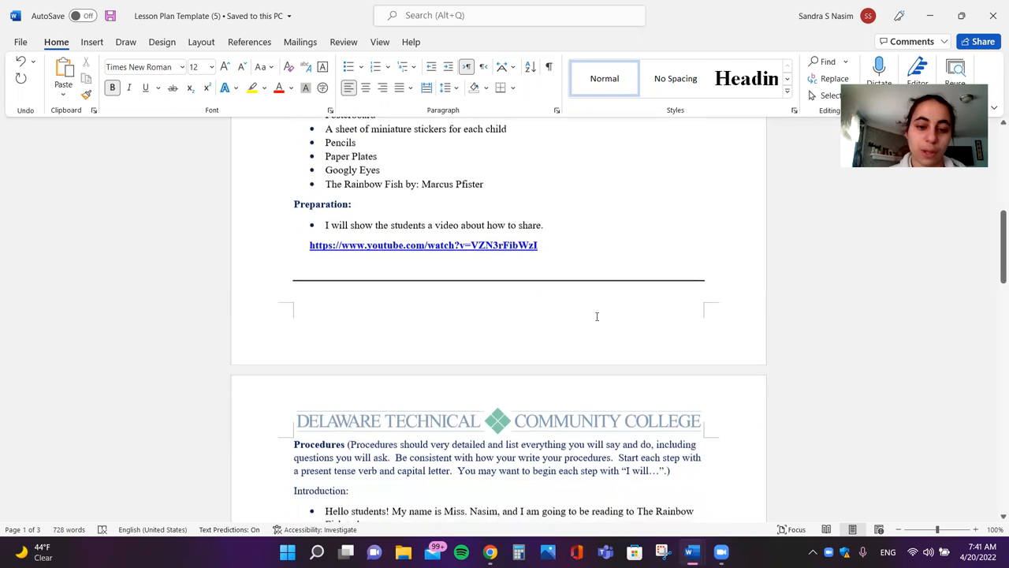
{"action": "scroll", "scroll_direction": "down", "scroll_amount": 3}
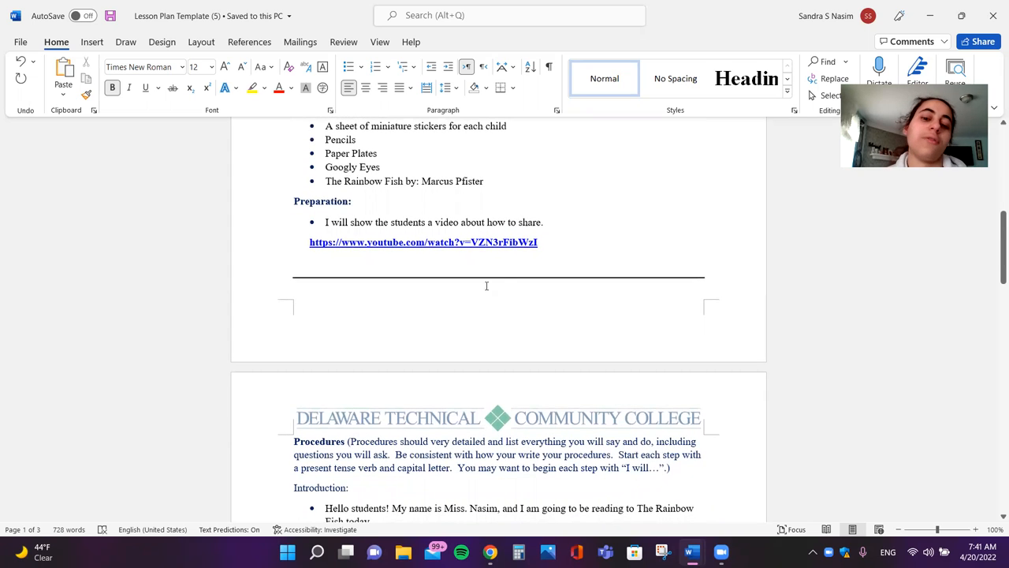
{"action": "mouse_move", "coordinate": [562, 255]}
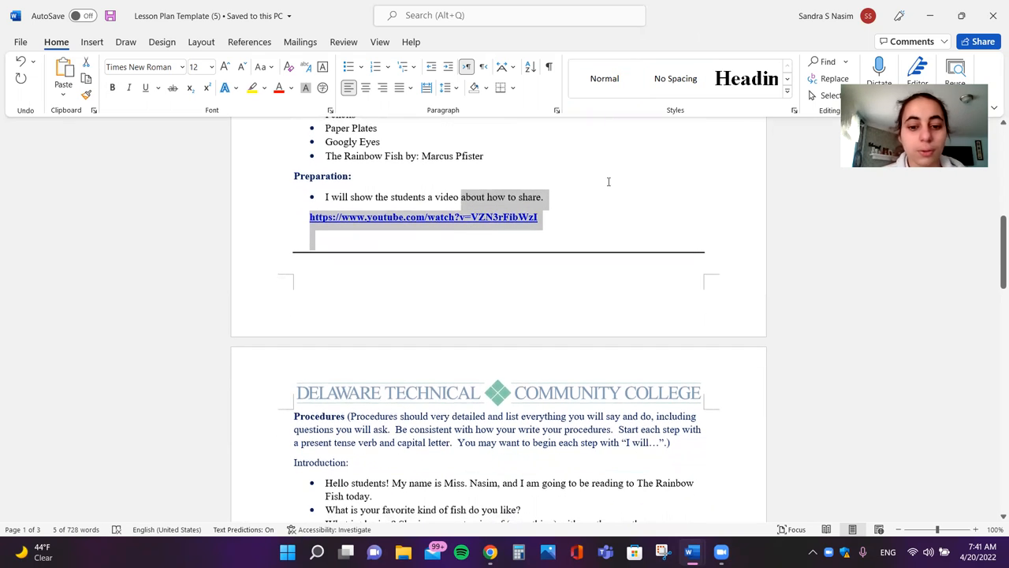
{"action": "scroll", "scroll_direction": "down", "scroll_amount": 3}
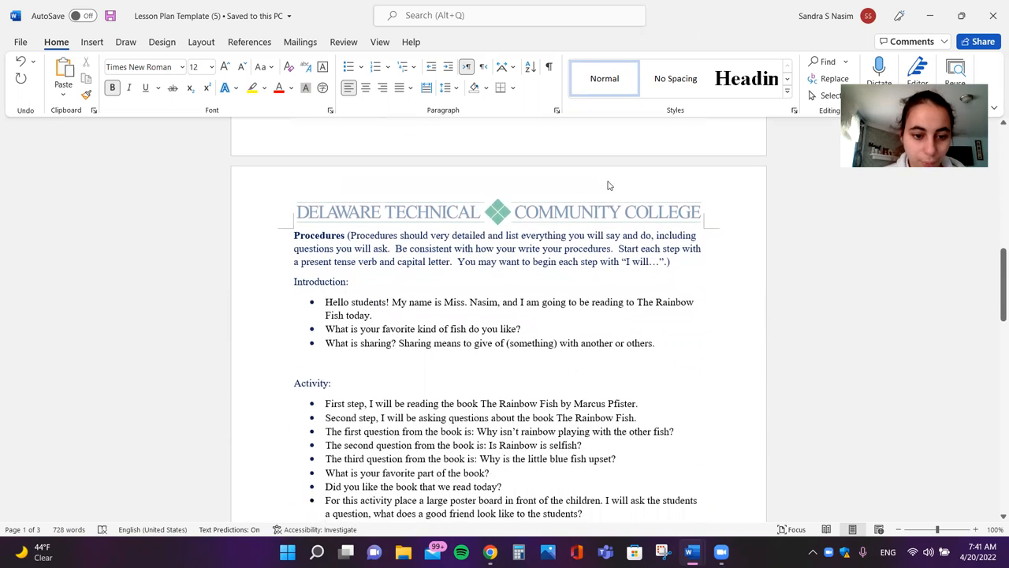
{"action": "scroll", "scroll_direction": "down", "scroll_amount": 3}
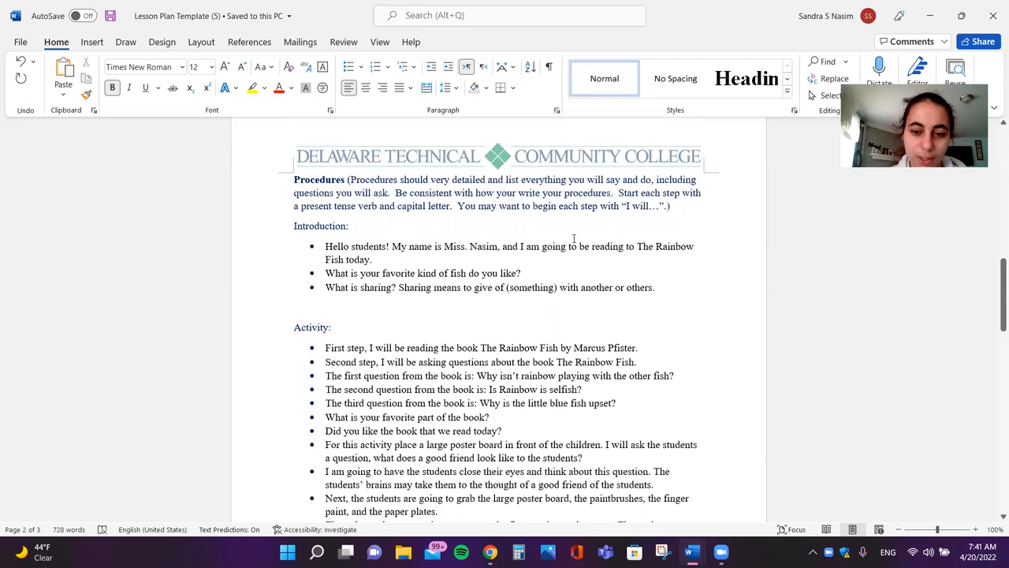
{"action": "mouse_move", "coordinate": [666, 236]}
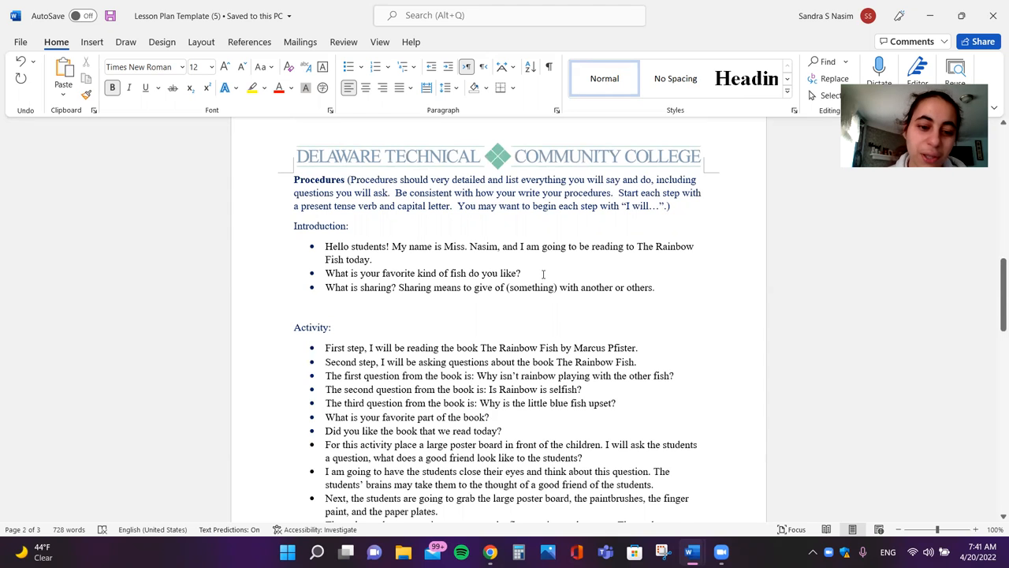
{"action": "scroll", "scroll_direction": "down", "scroll_amount": 3}
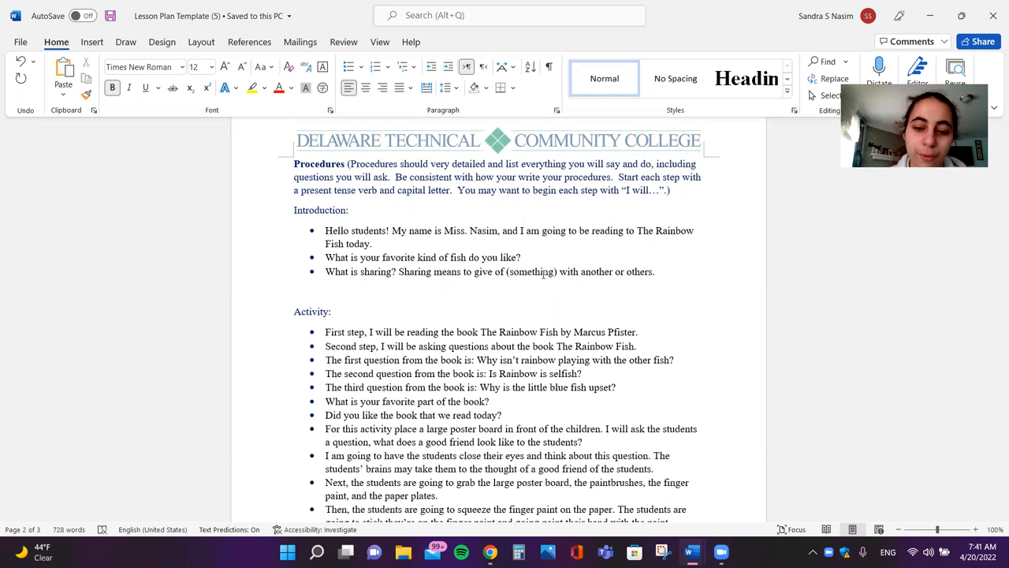
{"action": "scroll", "scroll_direction": "down", "scroll_amount": 3}
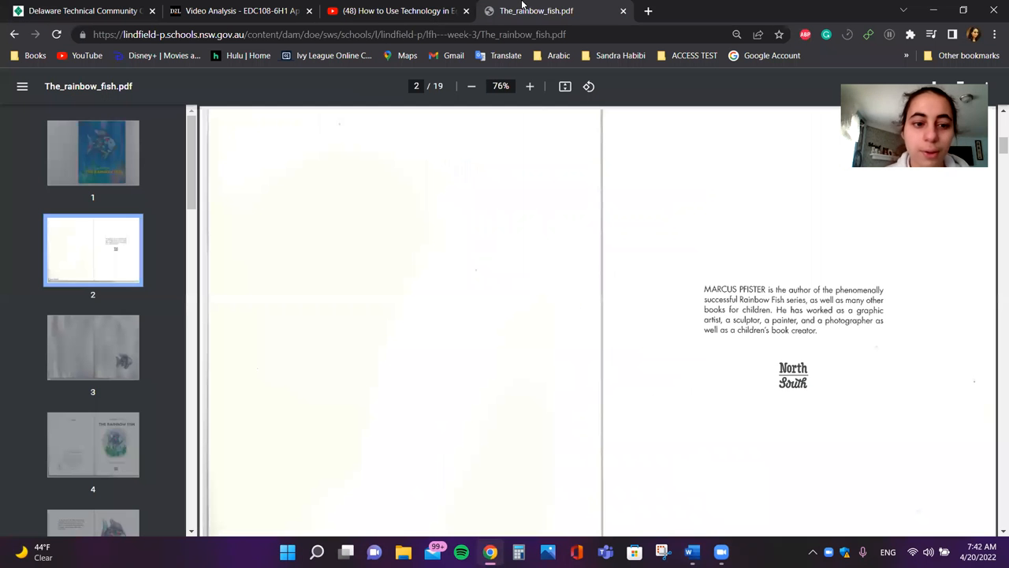
Step: Page through the cover, author page and opening spread using thumbnails, ending on page 3
{"action": "left_click", "coordinate": [92, 153]}
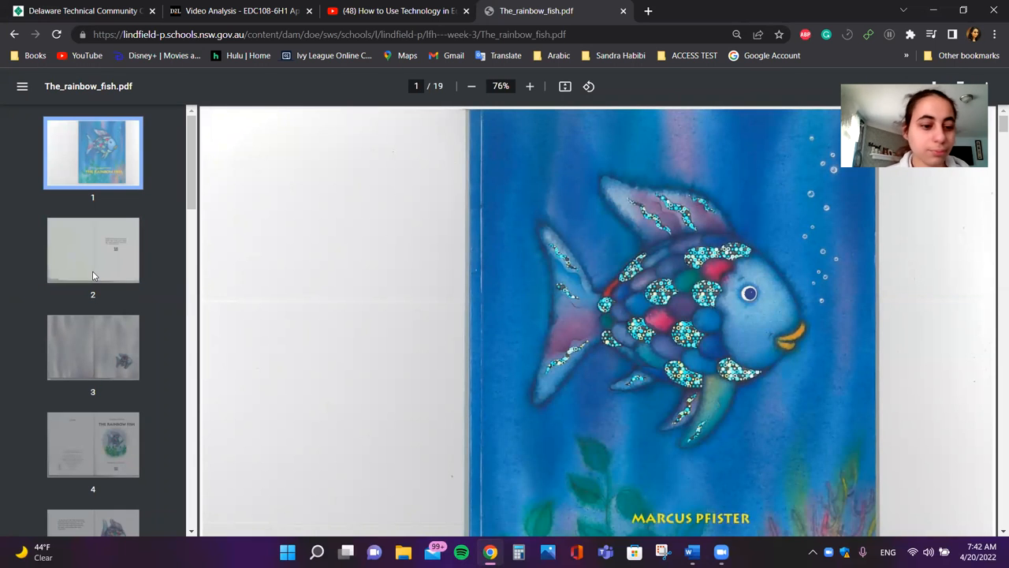
{"action": "left_click", "coordinate": [92, 250]}
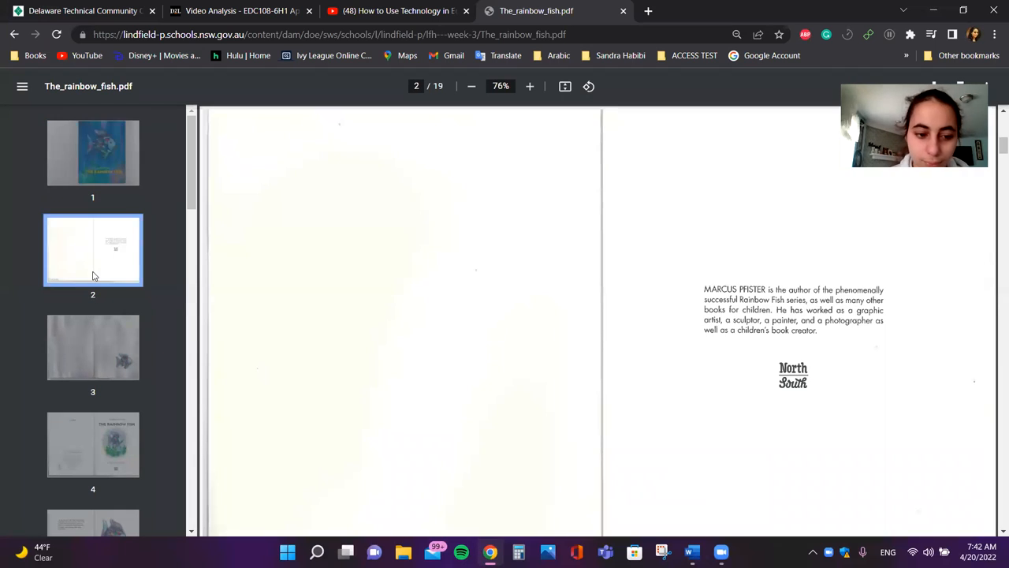
{"action": "left_click", "coordinate": [93, 348]}
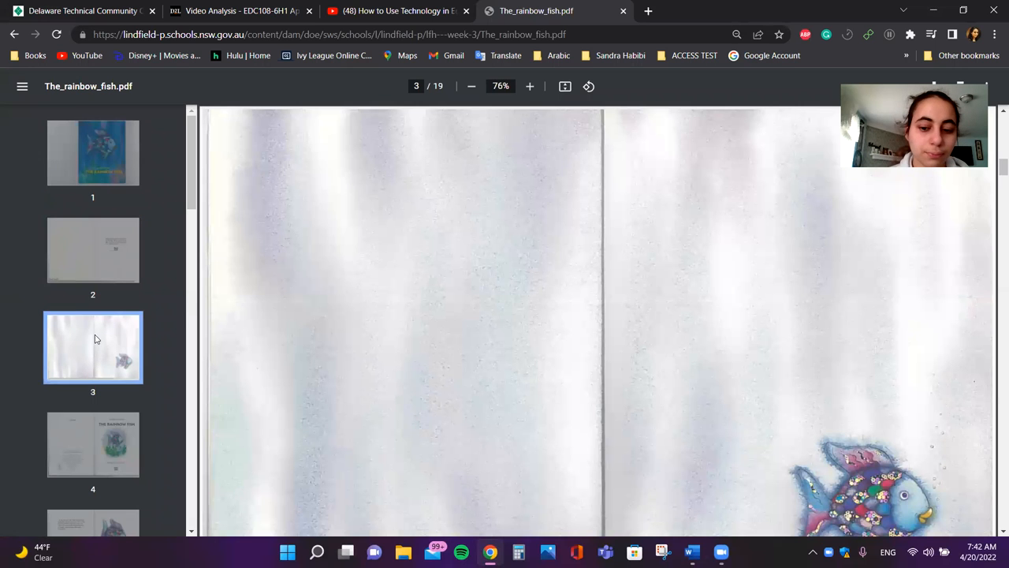
{"action": "scroll", "scroll_direction": "down", "scroll_amount": 3}
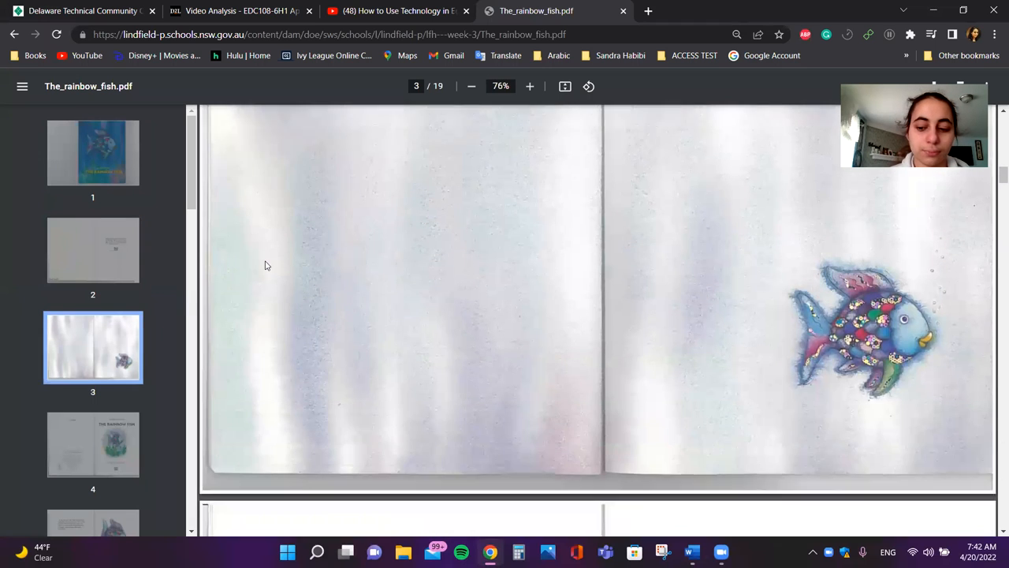
{"action": "left_click", "coordinate": [92, 153]}
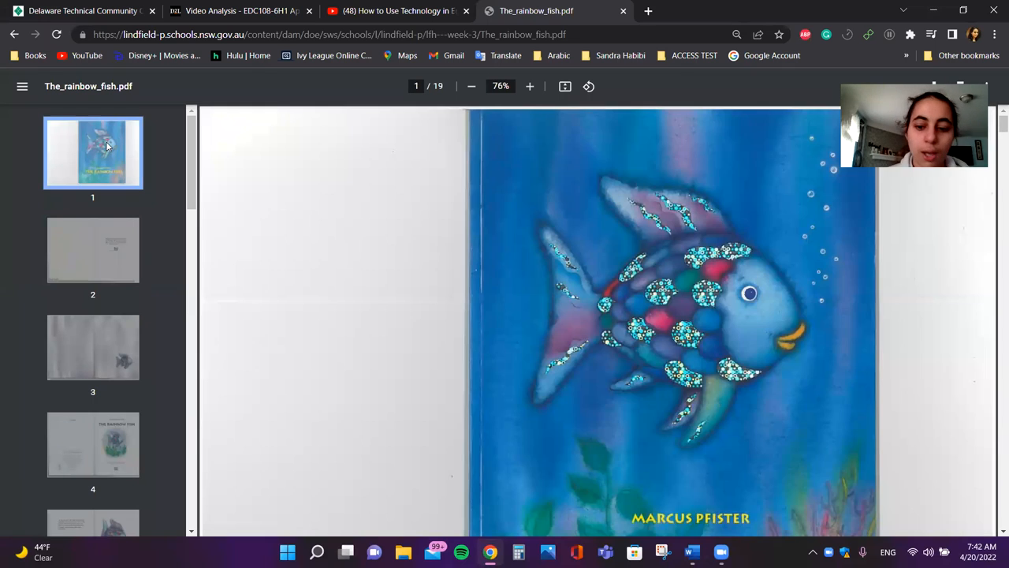
{"action": "scroll", "scroll_direction": "down", "scroll_amount": 3}
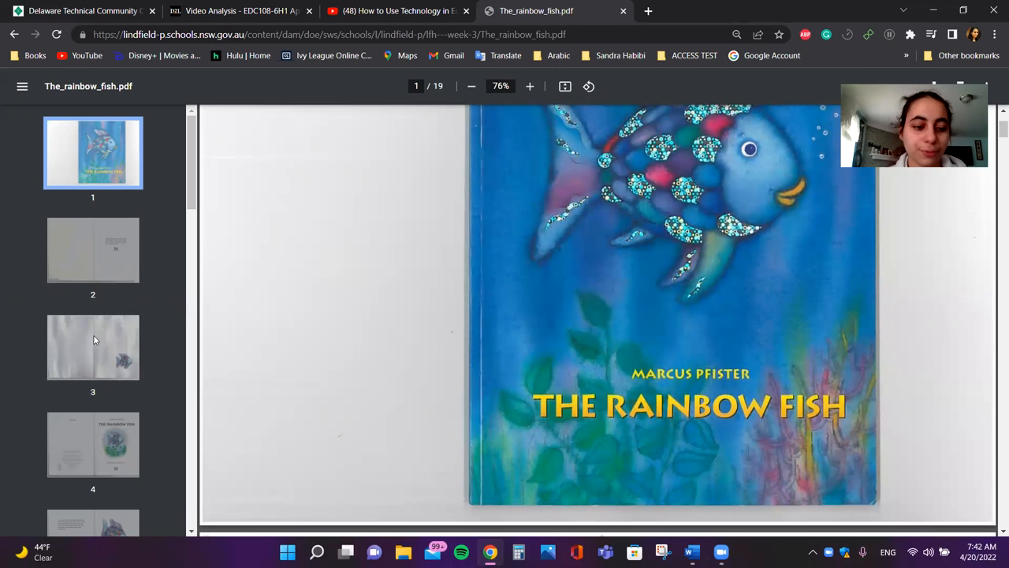
{"action": "left_click", "coordinate": [92, 348]}
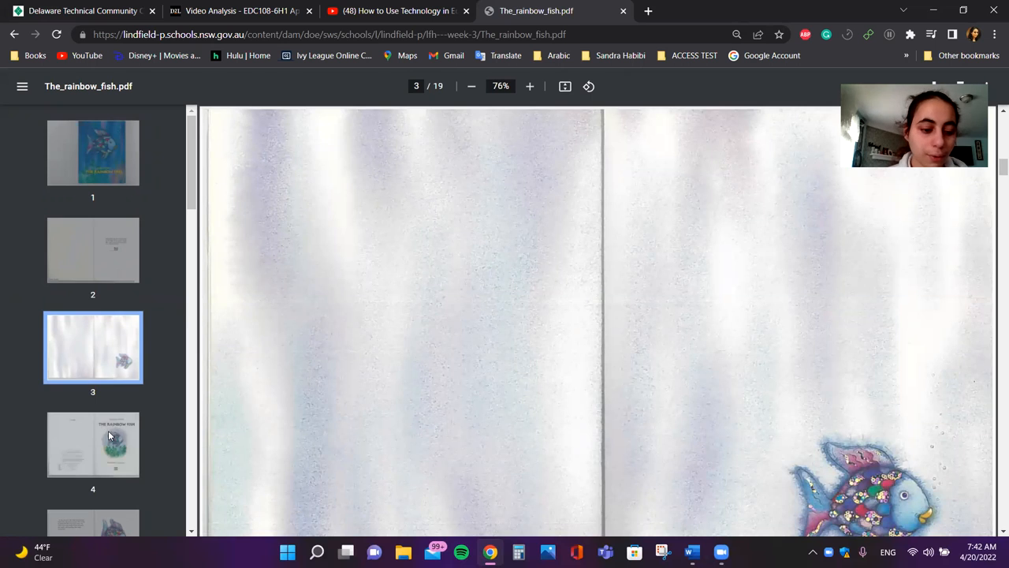
Step: Jump to the story's opening on page 5, then scroll to page 6
{"action": "left_click", "coordinate": [93, 444]}
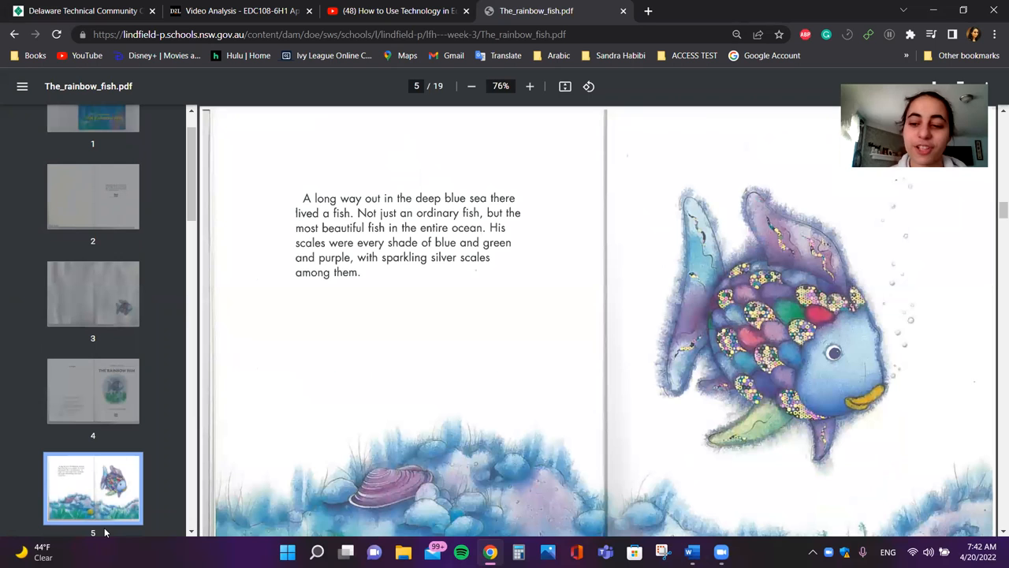
{"action": "mouse_move", "coordinate": [233, 386]}
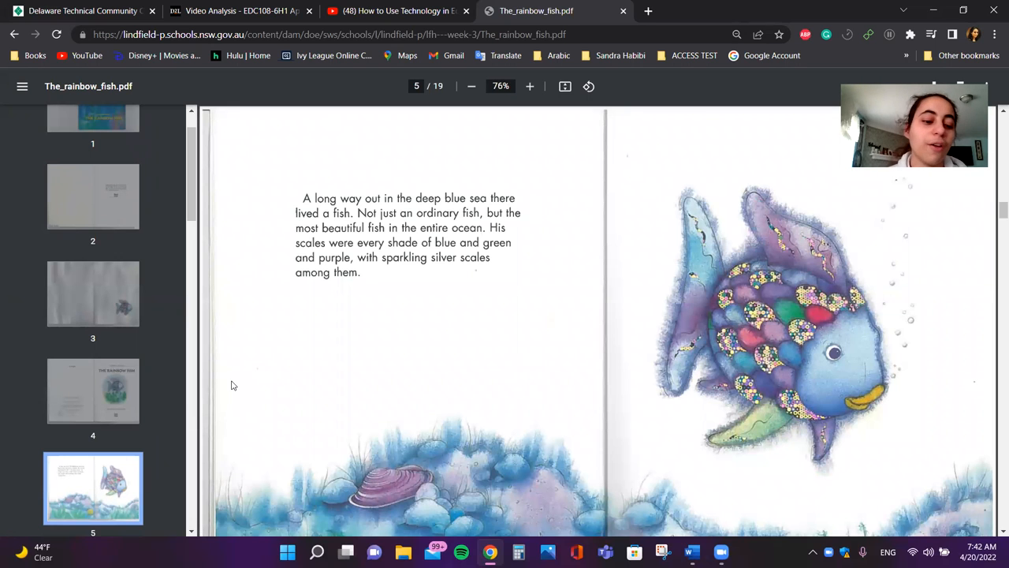
{"action": "mouse_move", "coordinate": [386, 268]}
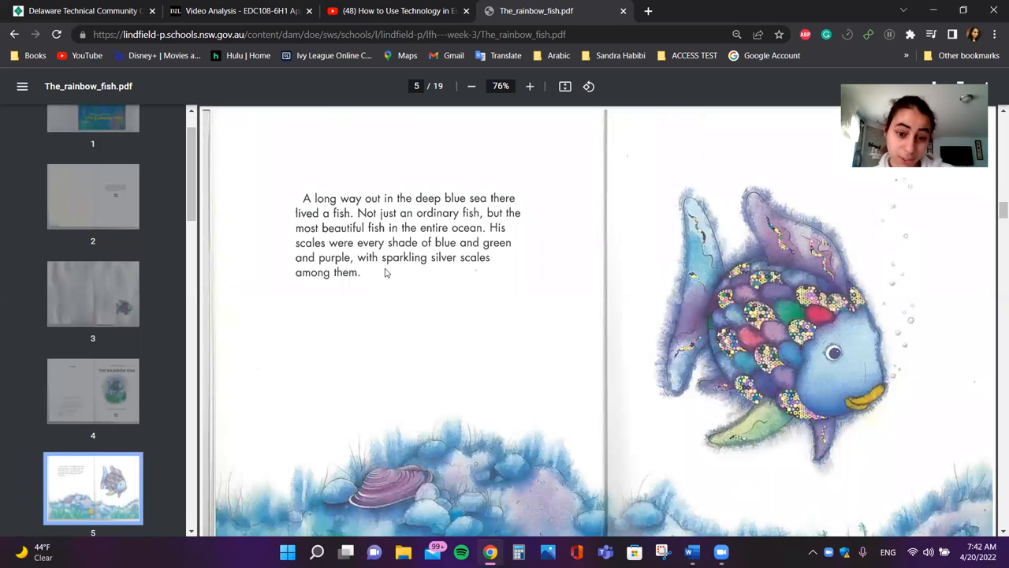
{"action": "mouse_move", "coordinate": [406, 297]}
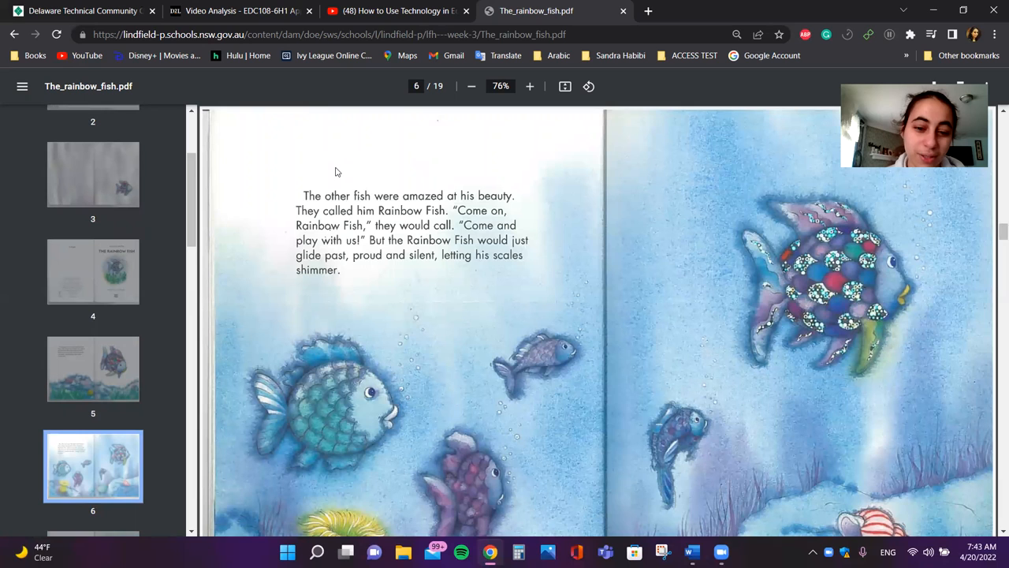
{"action": "mouse_move", "coordinate": [325, 173]}
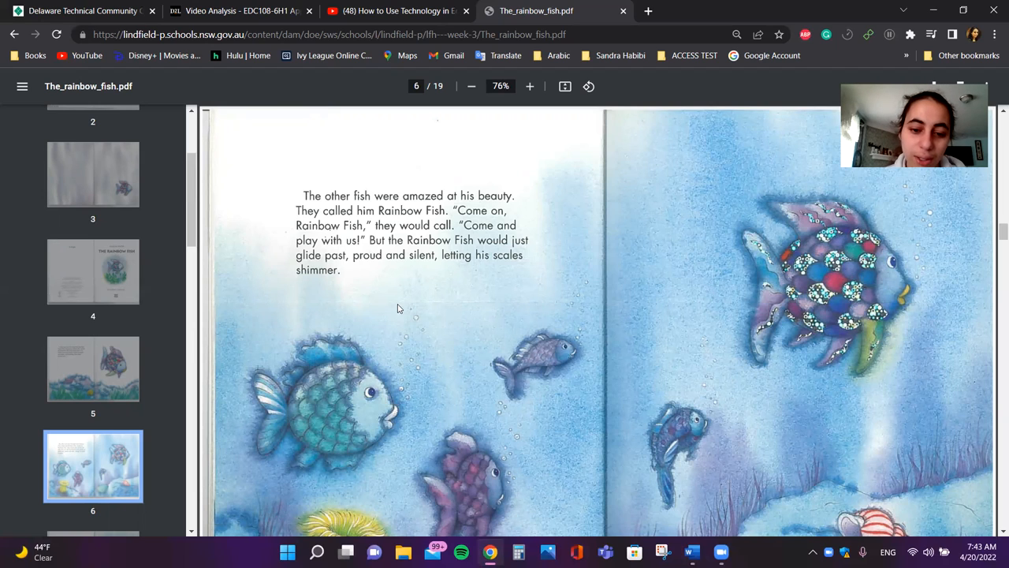
{"action": "scroll", "scroll_direction": "down", "scroll_amount": 3}
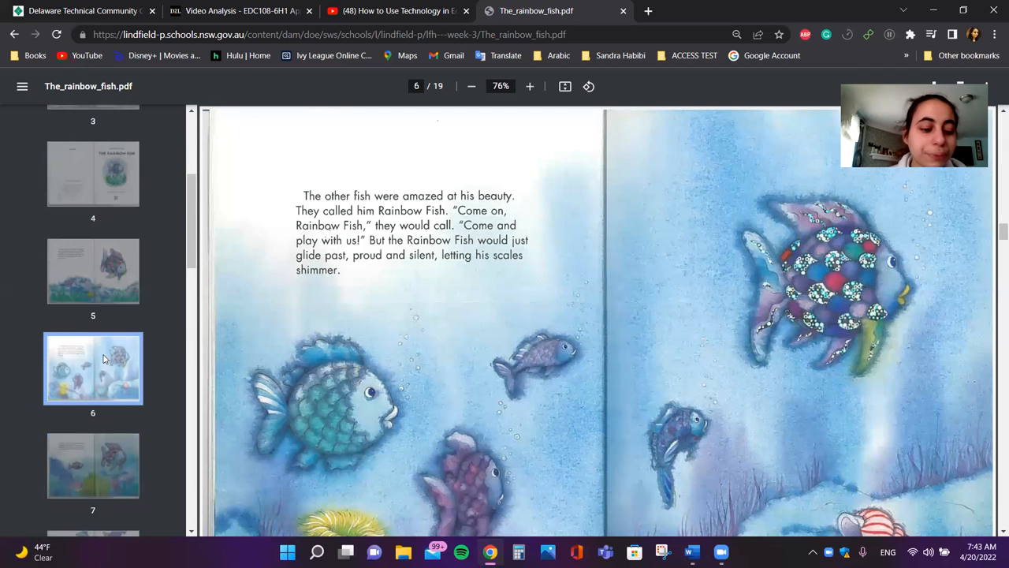
Step: Go to pages 7 and 8 via thumbnails, then scroll to page 9 with the starfish
{"action": "left_click", "coordinate": [93, 439]}
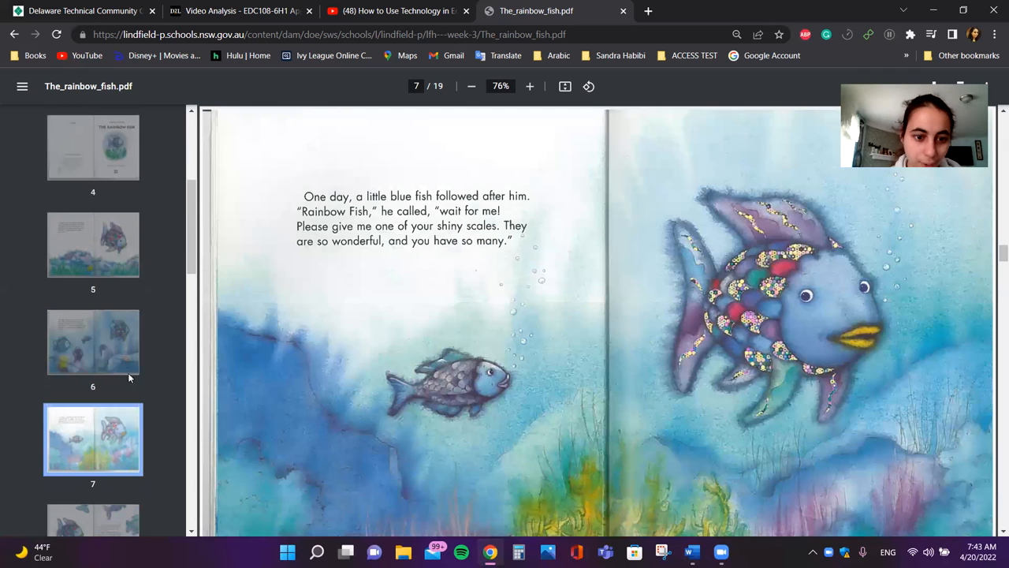
{"action": "mouse_move", "coordinate": [306, 356]}
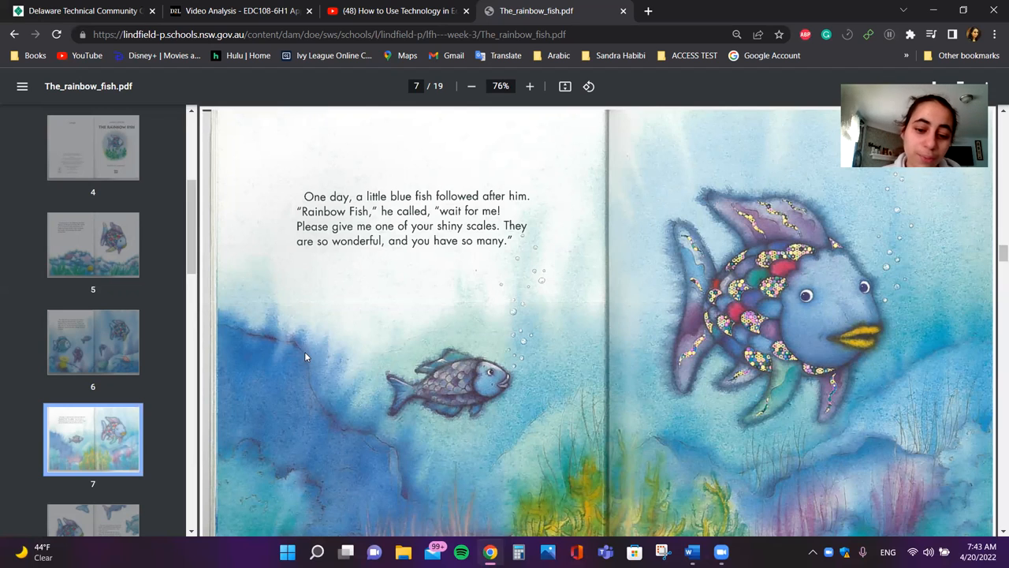
{"action": "scroll", "scroll_direction": "down", "scroll_amount": 3}
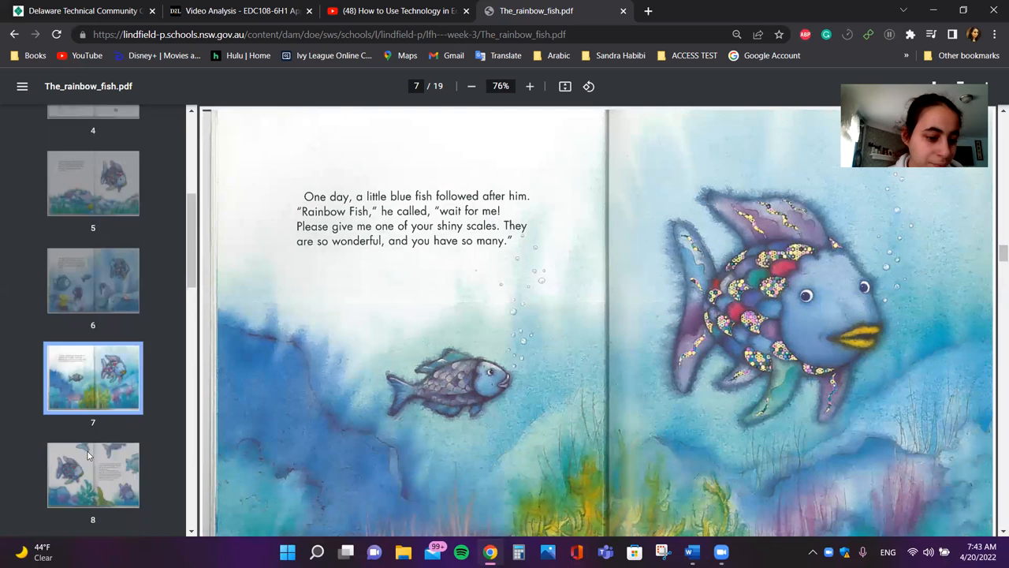
{"action": "left_click", "coordinate": [92, 475]}
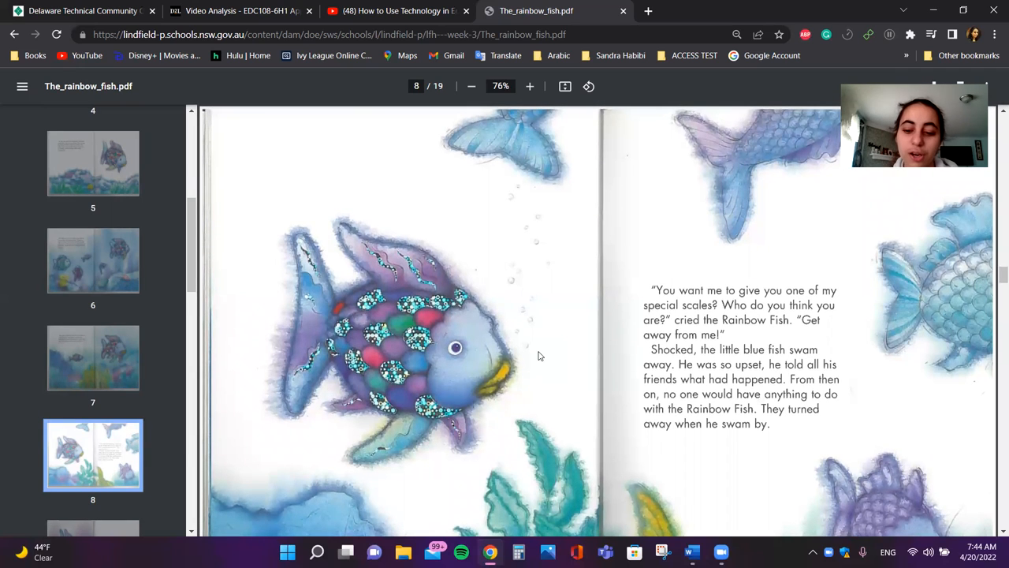
{"action": "mouse_move", "coordinate": [440, 365]}
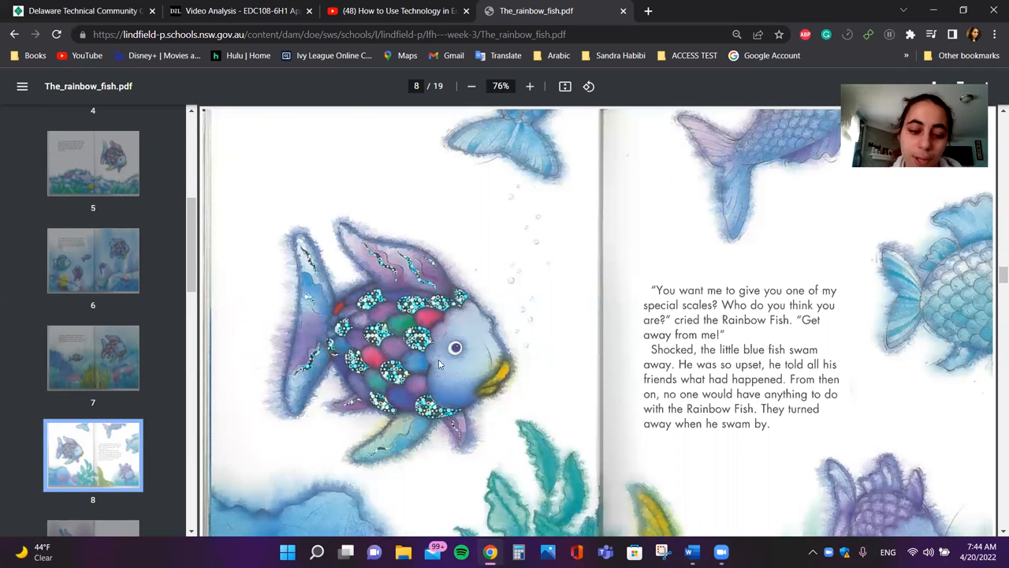
{"action": "mouse_move", "coordinate": [27, 465]}
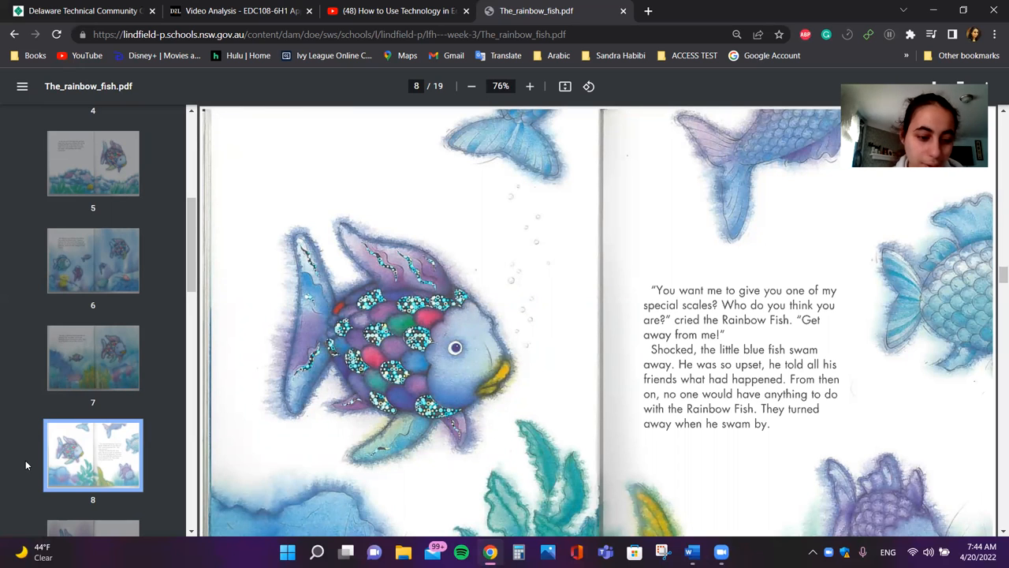
{"action": "scroll", "scroll_direction": "down", "scroll_amount": 3}
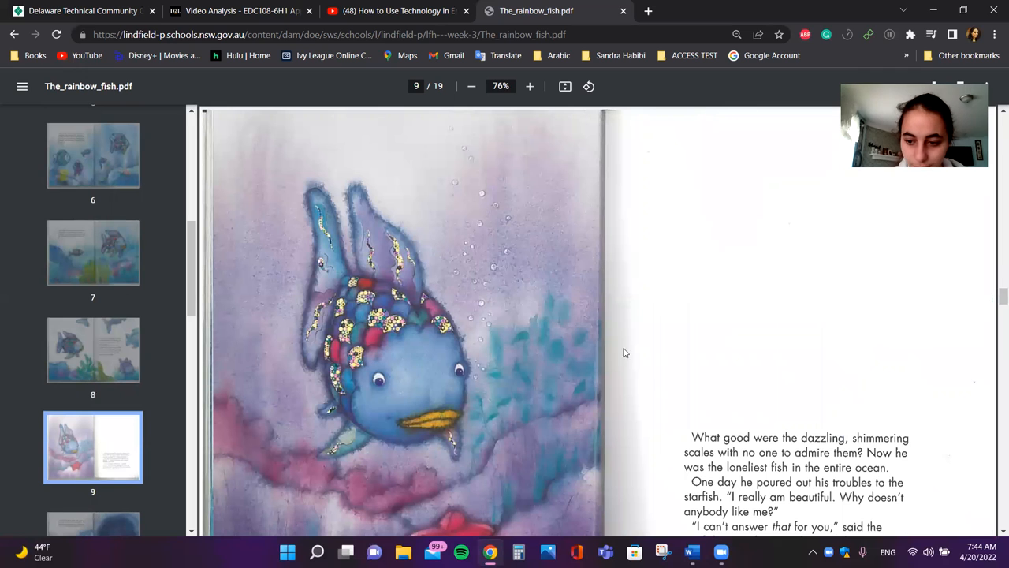
Step: Scroll on to page 10, where the fish finds the octopus's cave
{"action": "scroll", "scroll_direction": "down", "scroll_amount": 3}
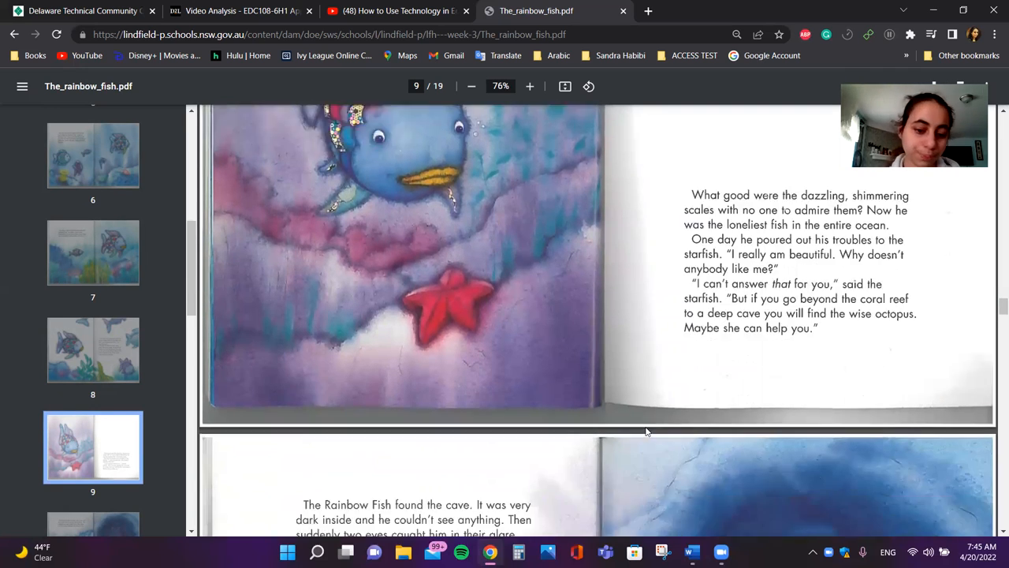
{"action": "scroll", "scroll_direction": "down", "scroll_amount": 3}
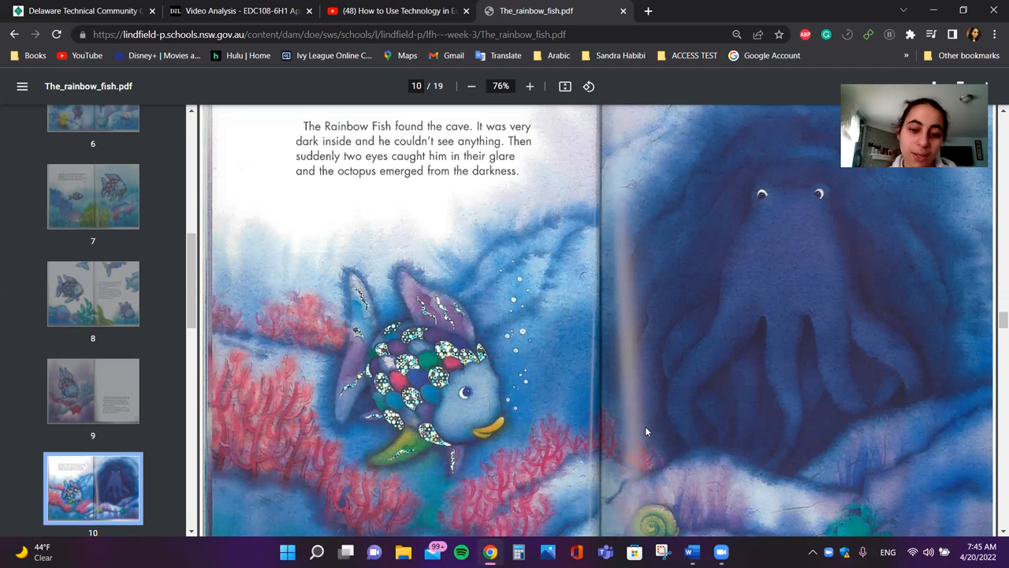
{"action": "mouse_move", "coordinate": [583, 401]}
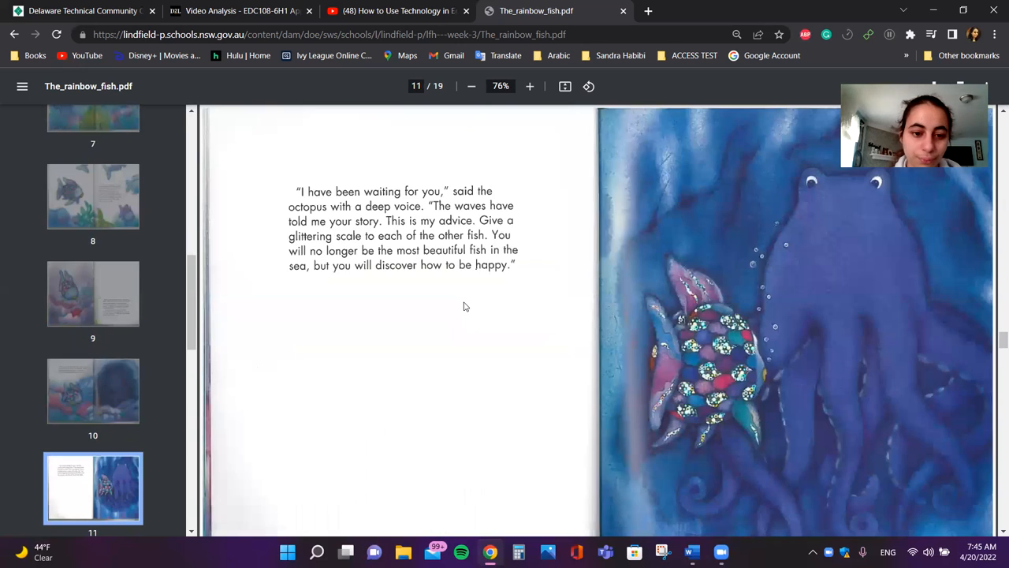
Step: Scroll through page 12 to page 13, where the little blue fish asks for a scale
{"action": "scroll", "scroll_direction": "down", "scroll_amount": 3}
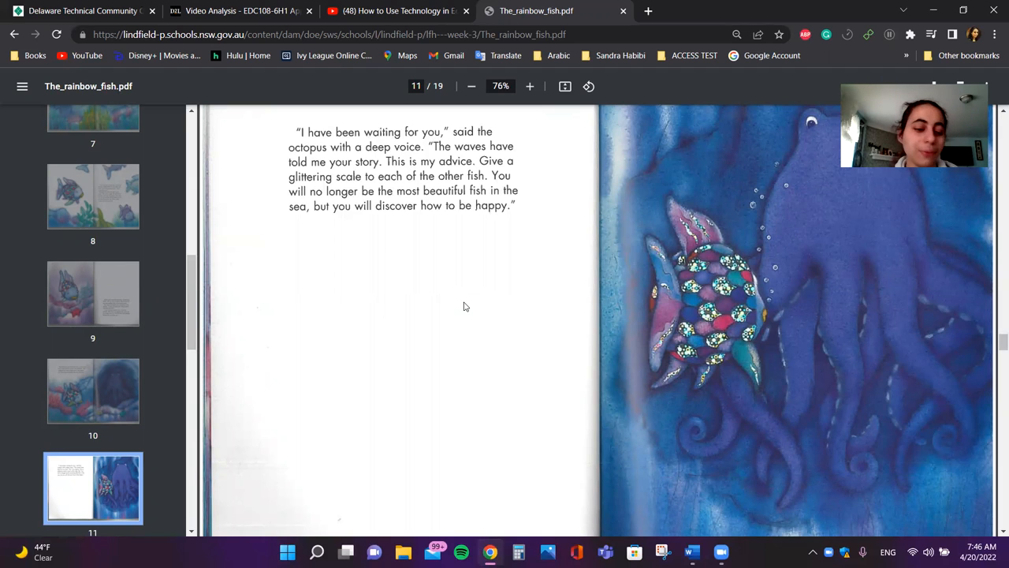
{"action": "scroll", "scroll_direction": "down", "scroll_amount": 3}
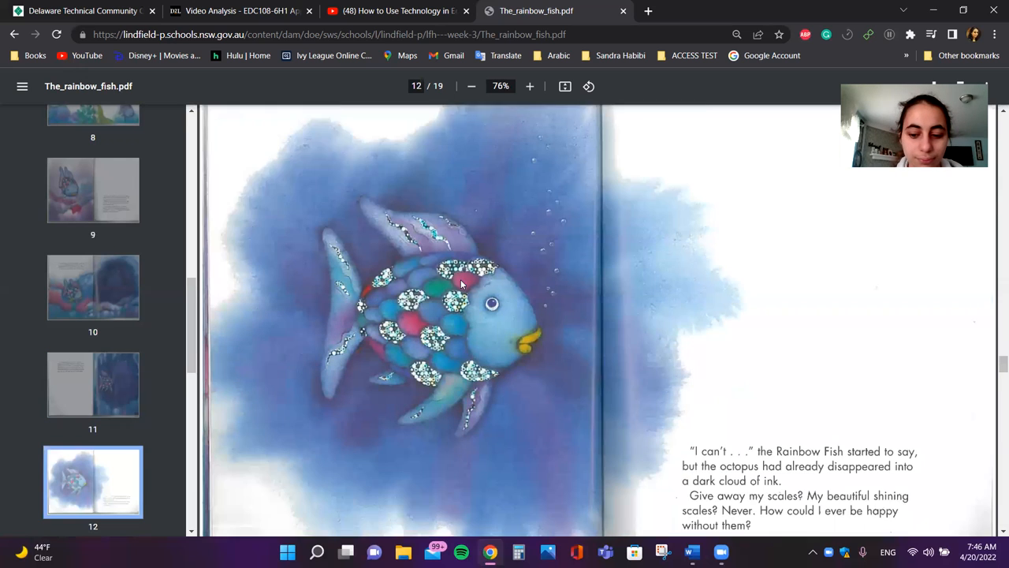
{"action": "scroll", "scroll_direction": "down", "scroll_amount": 3}
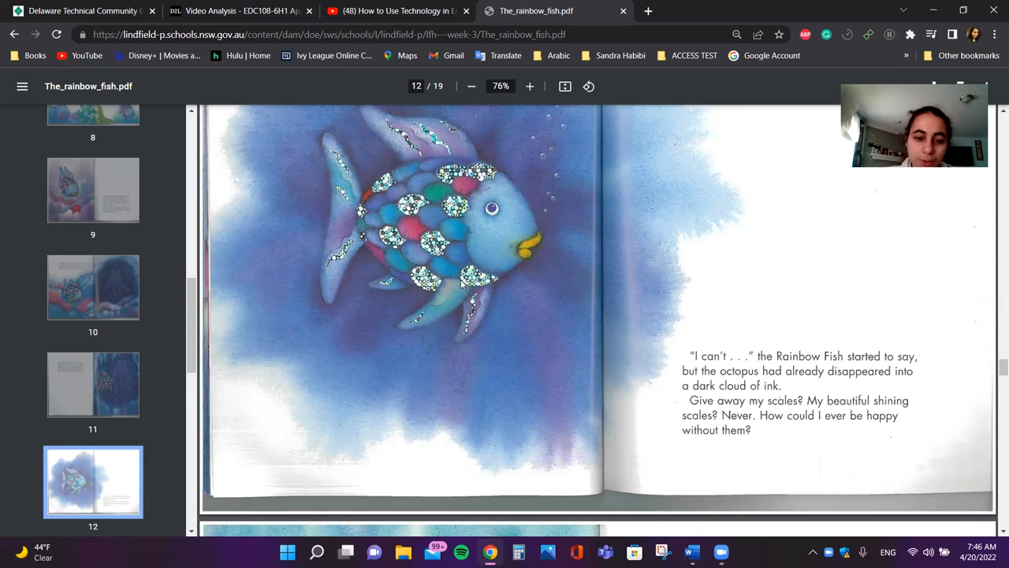
{"action": "scroll", "scroll_direction": "down", "scroll_amount": 3}
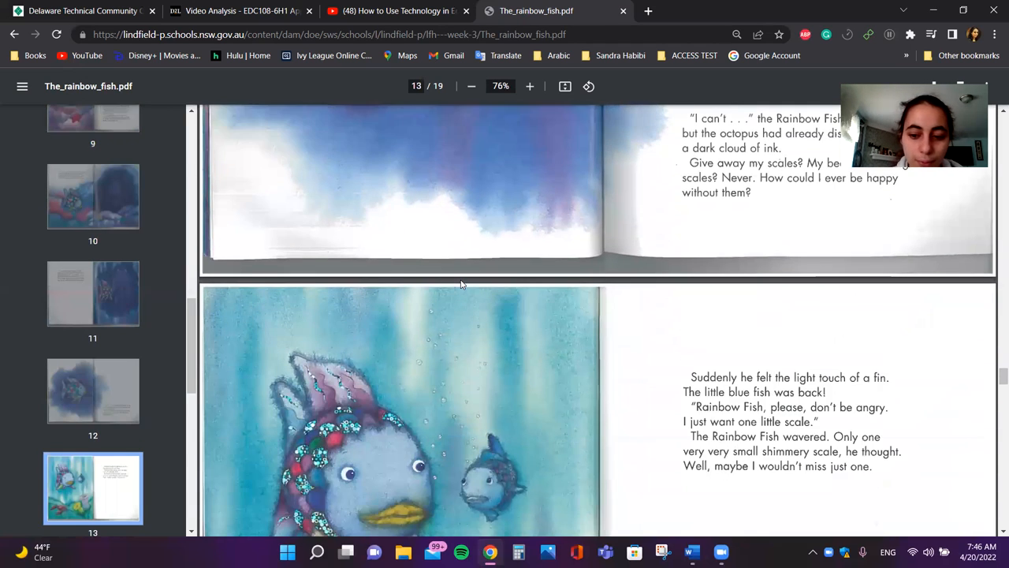
Step: Scroll through page 14's first shared scale to page 15, where everyone gets scales
{"action": "scroll", "scroll_direction": "down", "scroll_amount": 3}
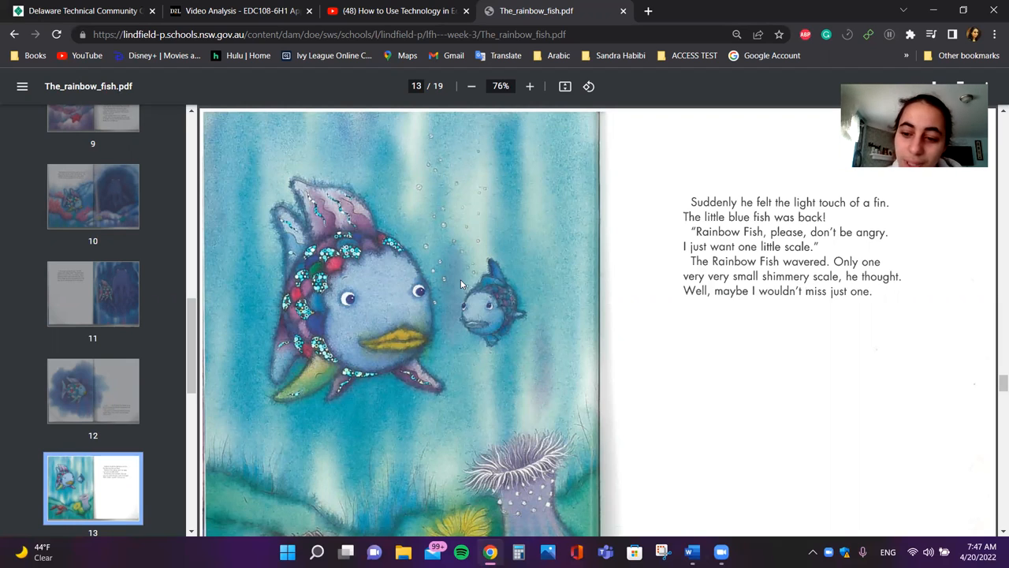
{"action": "scroll", "scroll_direction": "down", "scroll_amount": 3}
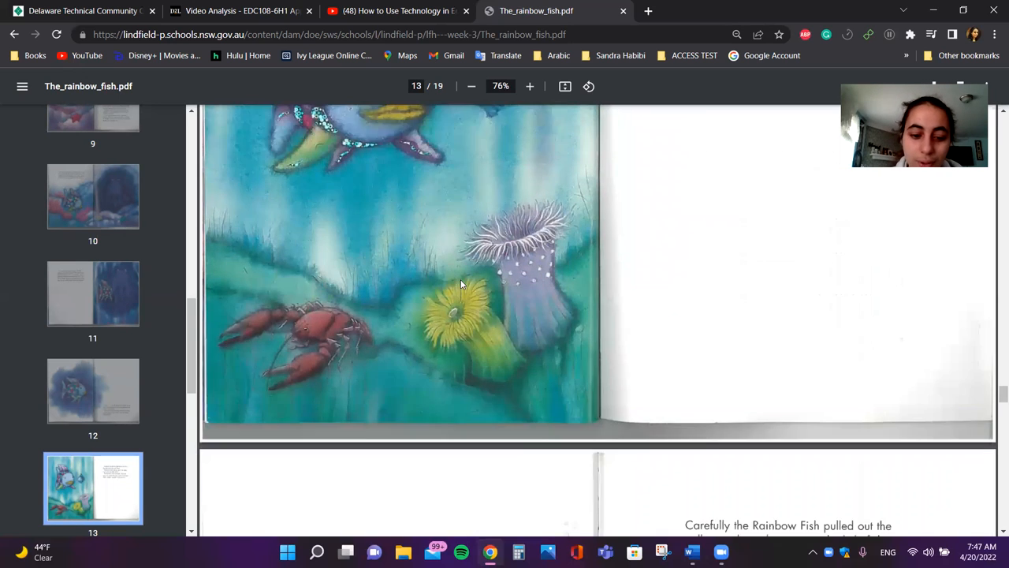
{"action": "scroll", "scroll_direction": "down", "scroll_amount": 3}
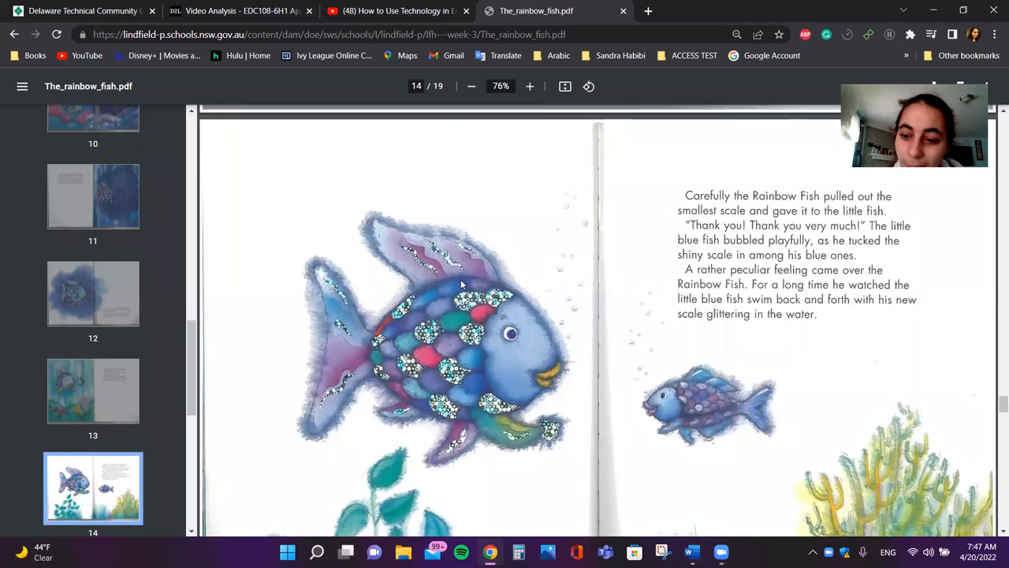
{"action": "scroll", "scroll_direction": "down", "scroll_amount": 3}
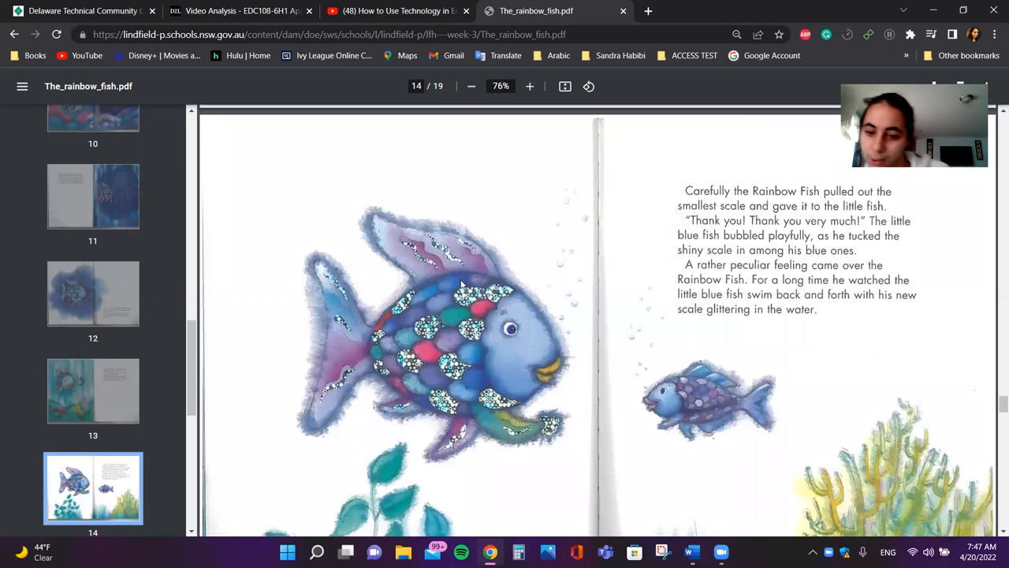
{"action": "scroll", "scroll_direction": "down", "scroll_amount": 3}
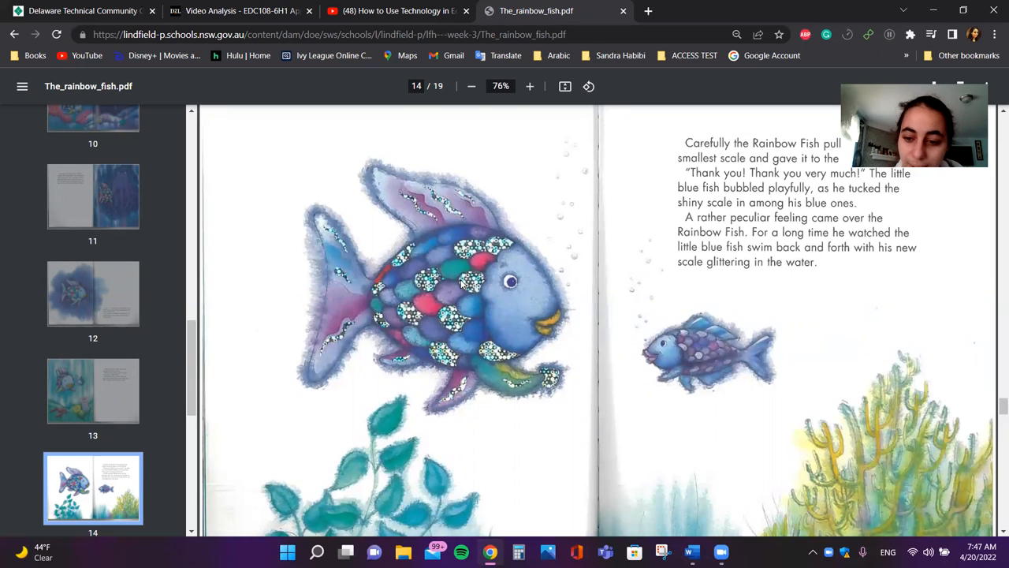
{"action": "scroll", "scroll_direction": "down", "scroll_amount": 3}
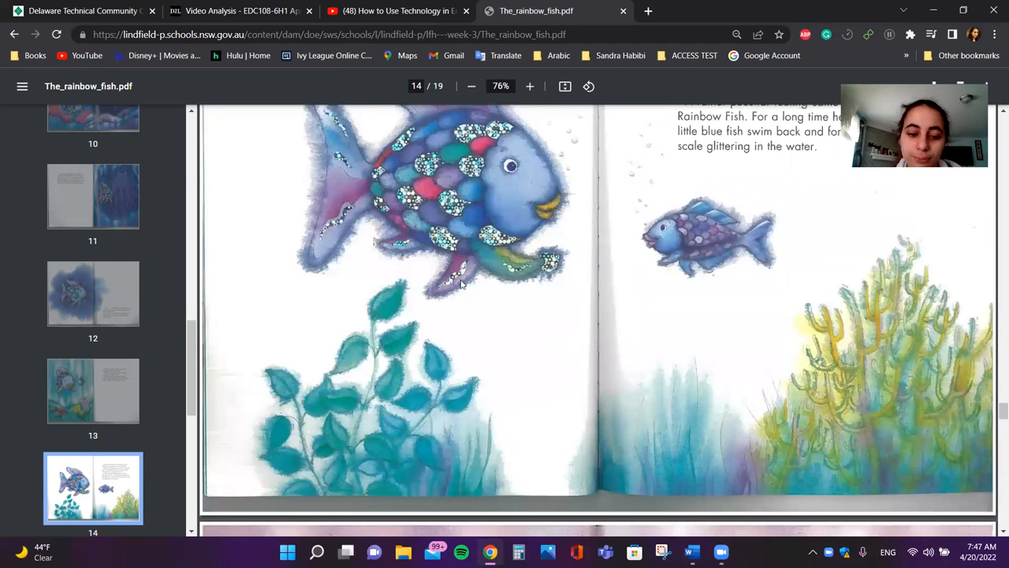
{"action": "scroll", "scroll_direction": "down", "scroll_amount": 3}
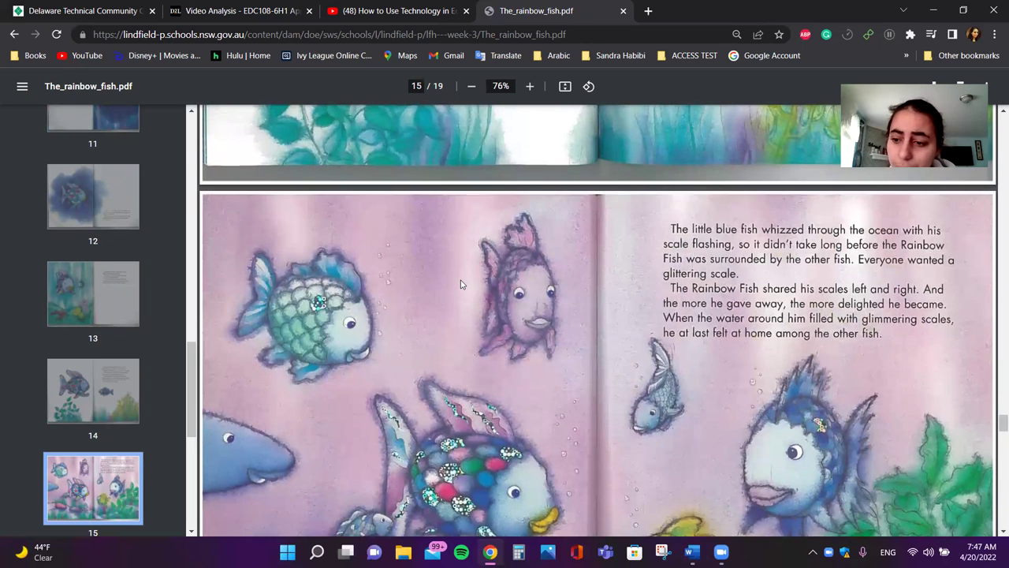
Step: Scroll past page 16's happy ending to page 18's 'Read all the Rainbow Fish Adventures' list
{"action": "scroll", "scroll_direction": "down", "scroll_amount": 3}
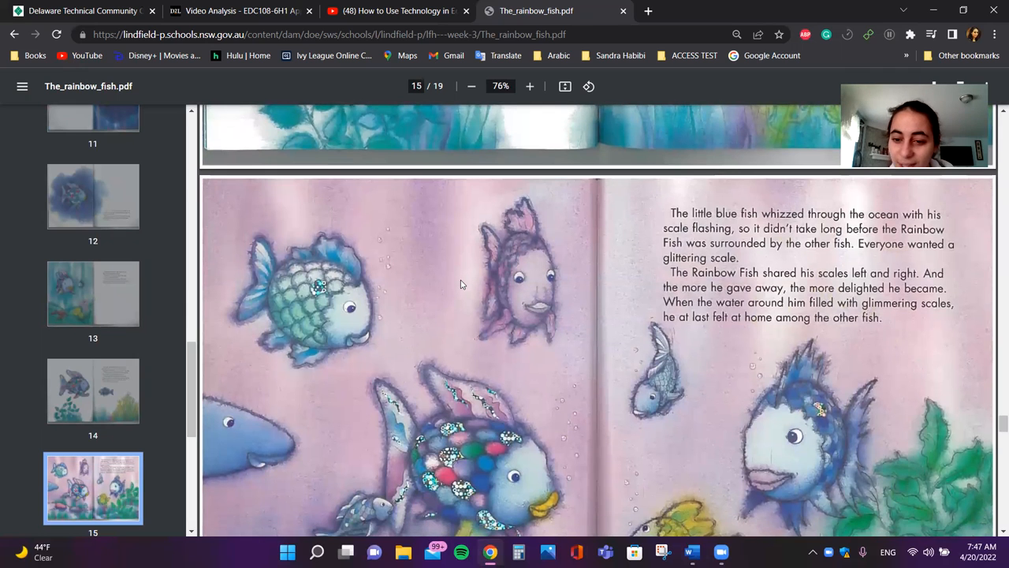
{"action": "scroll", "scroll_direction": "down", "scroll_amount": 3}
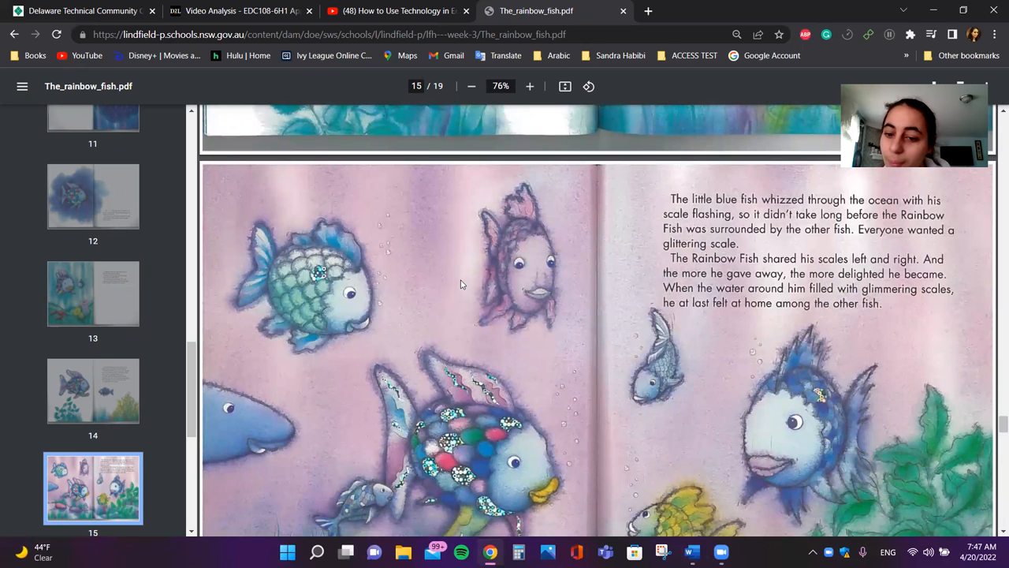
{"action": "scroll", "scroll_direction": "down", "scroll_amount": 3}
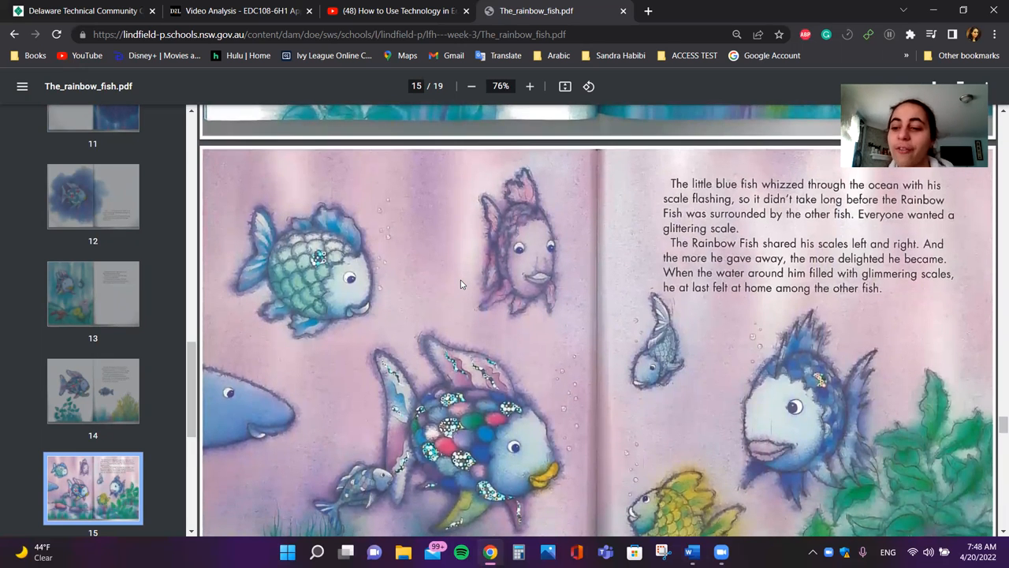
{"action": "scroll", "scroll_direction": "down", "scroll_amount": 3}
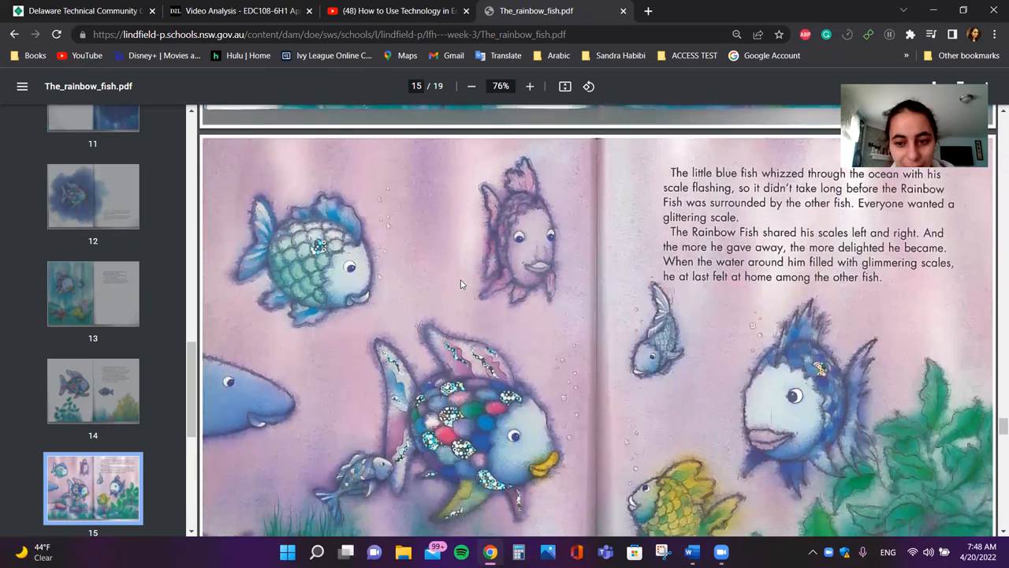
{"action": "scroll", "scroll_direction": "down", "scroll_amount": 3}
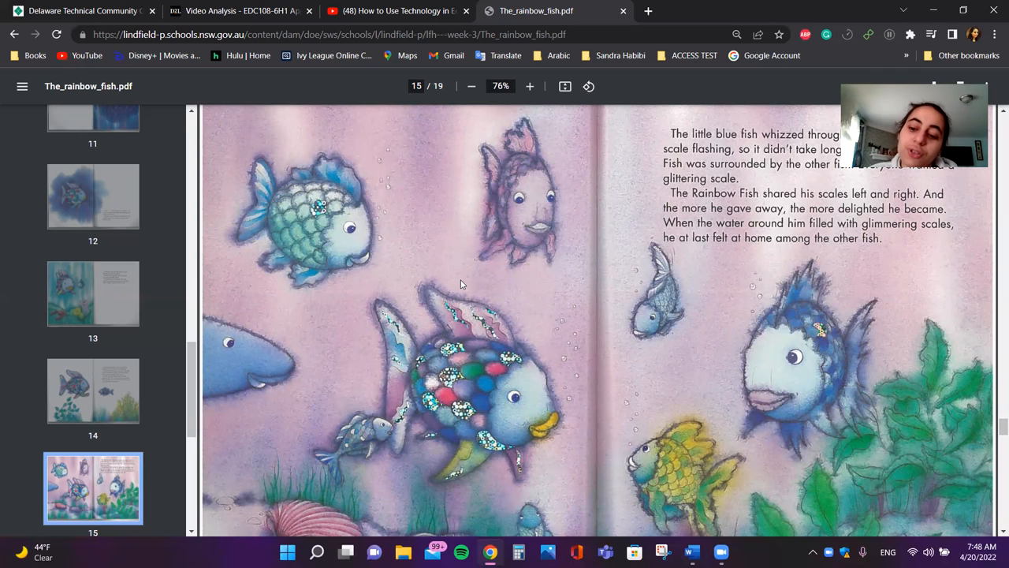
{"action": "scroll", "scroll_direction": "down", "scroll_amount": 3}
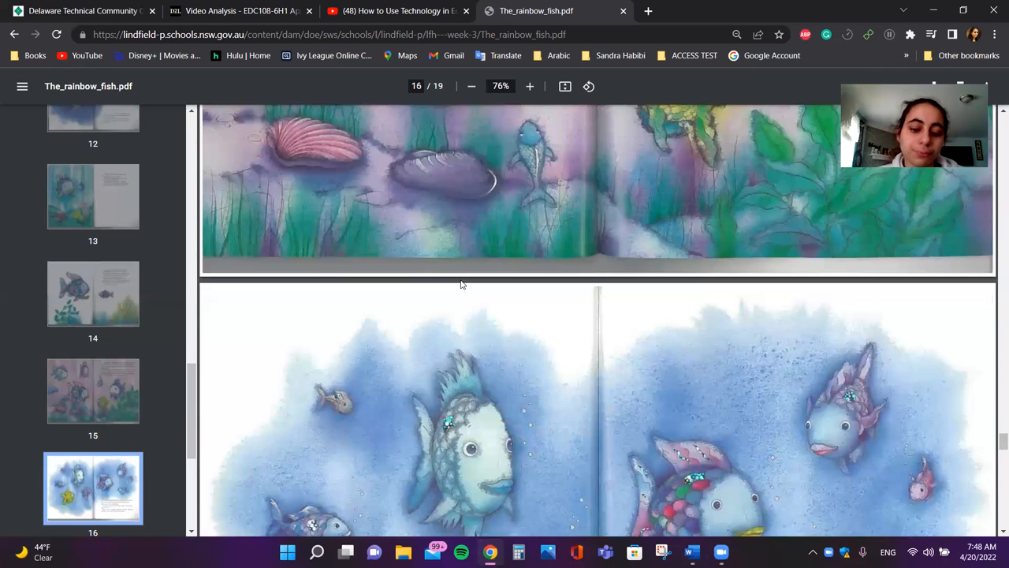
{"action": "scroll", "scroll_direction": "down", "scroll_amount": 3}
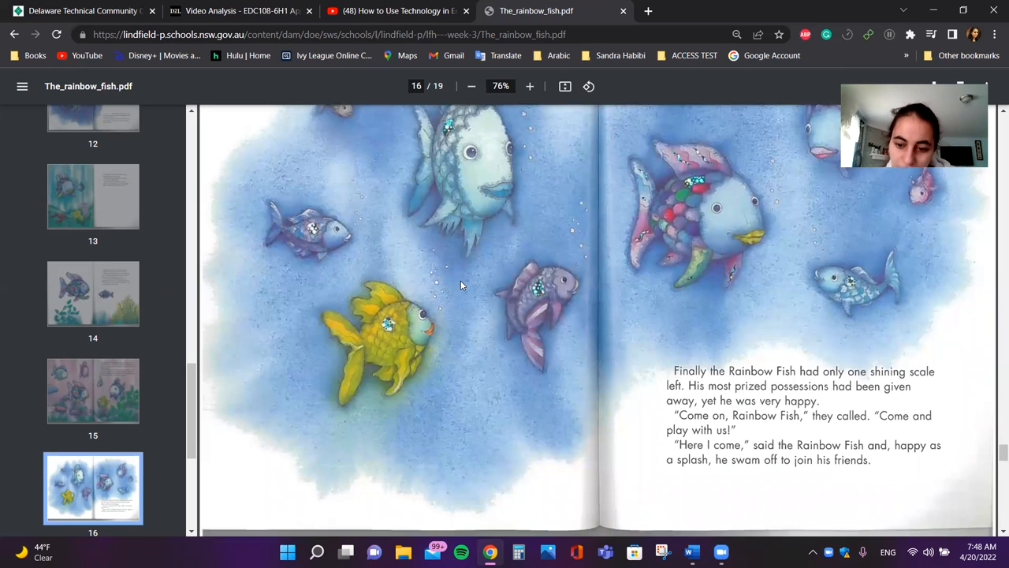
{"action": "scroll", "scroll_direction": "down", "scroll_amount": 3}
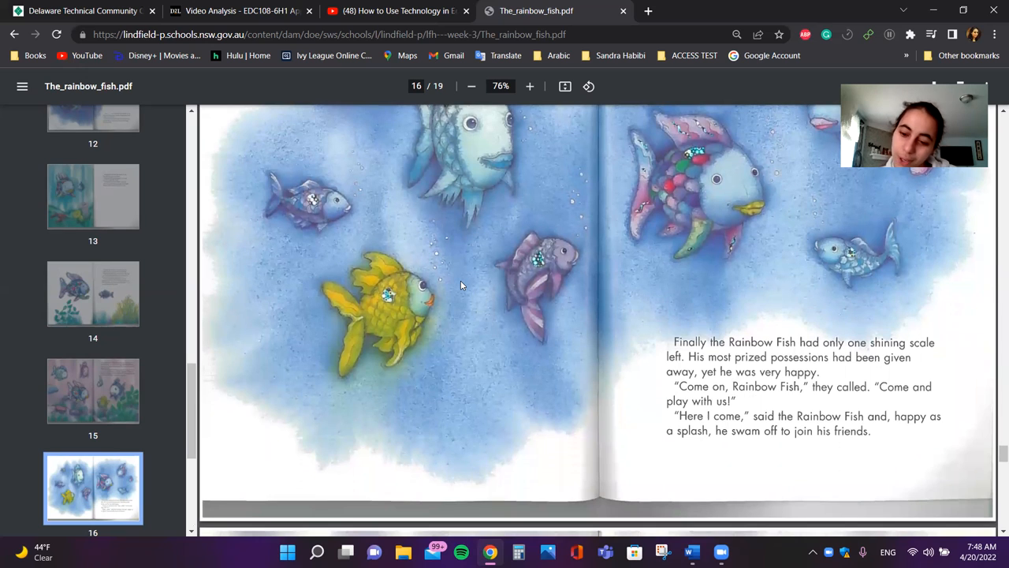
{"action": "scroll", "scroll_direction": "down", "scroll_amount": 3}
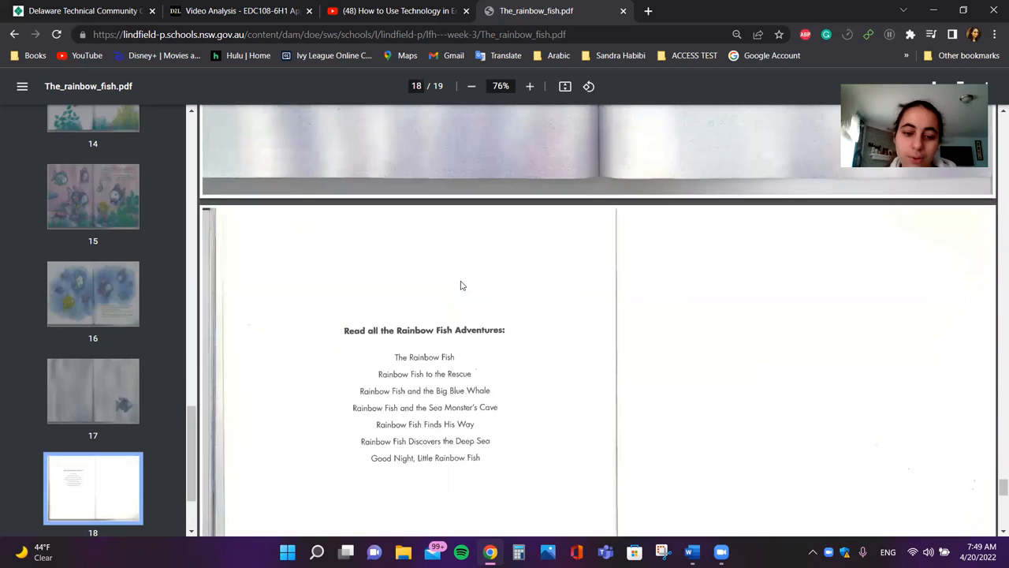
Step: Scroll to the book's closing adventures list, then bring the Word lesson plan to the front
{"action": "scroll", "scroll_direction": "down", "scroll_amount": 3}
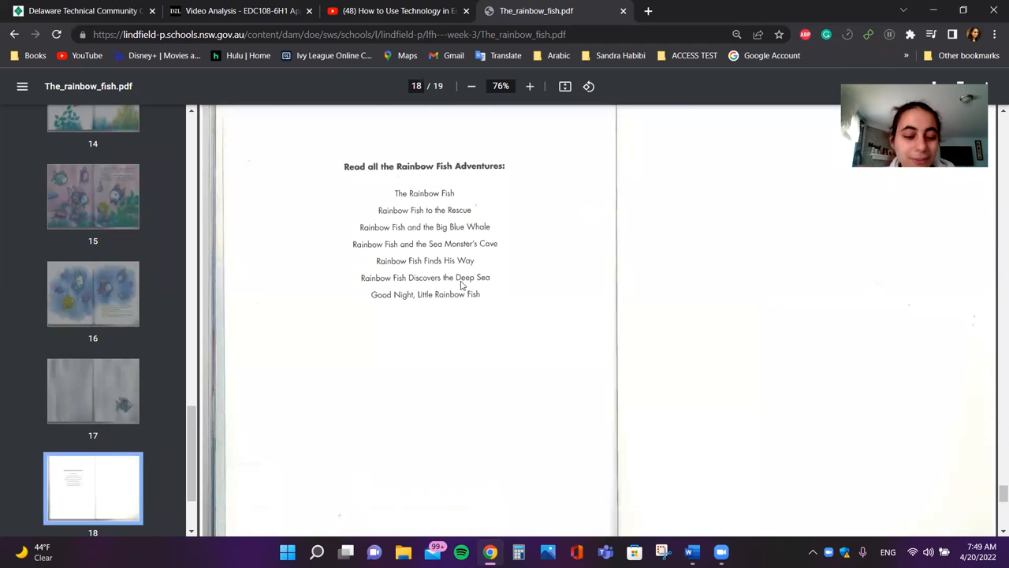
{"action": "mouse_move", "coordinate": [762, 522]}
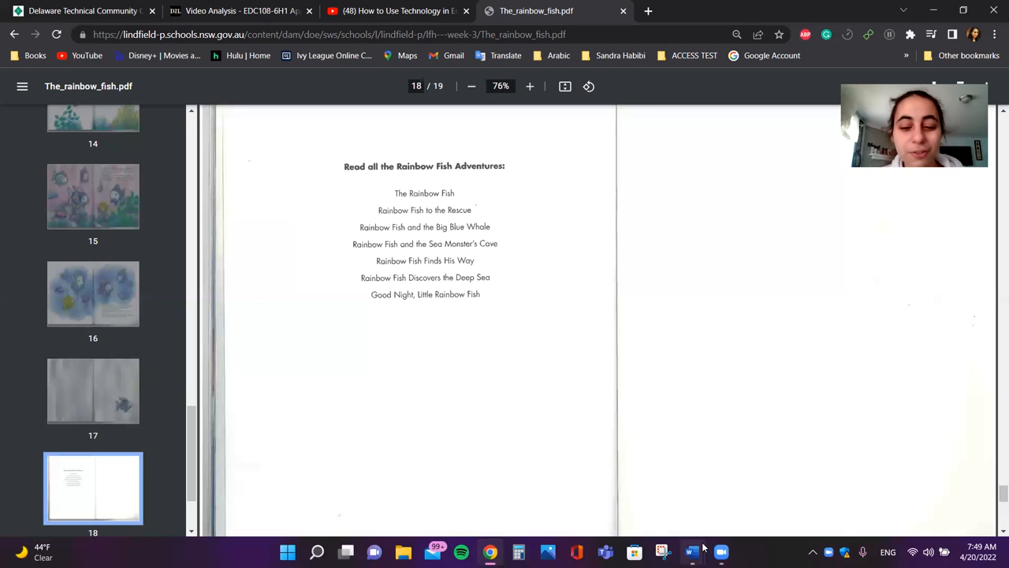
{"action": "left_click", "coordinate": [690, 552]}
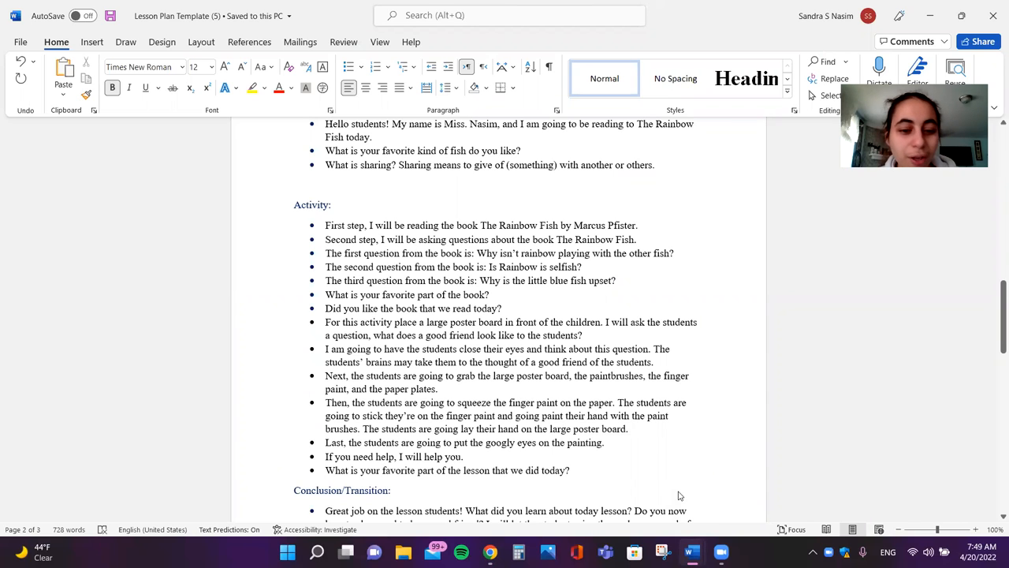
Step: Scroll down the lesson plan to the Activity section's book question bullets
{"action": "scroll", "scroll_direction": "down", "scroll_amount": 3}
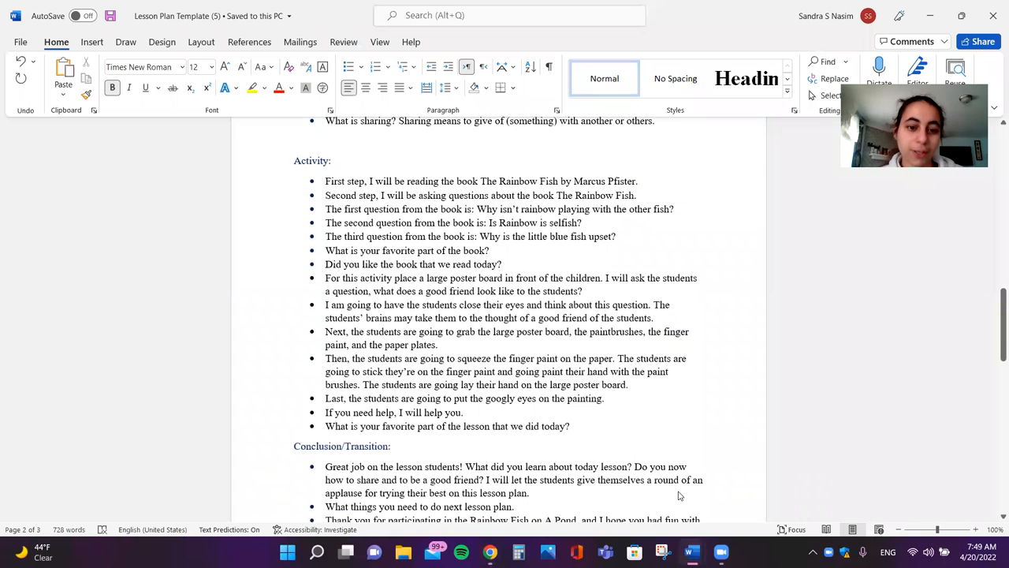
{"action": "scroll", "scroll_direction": "down", "scroll_amount": 3}
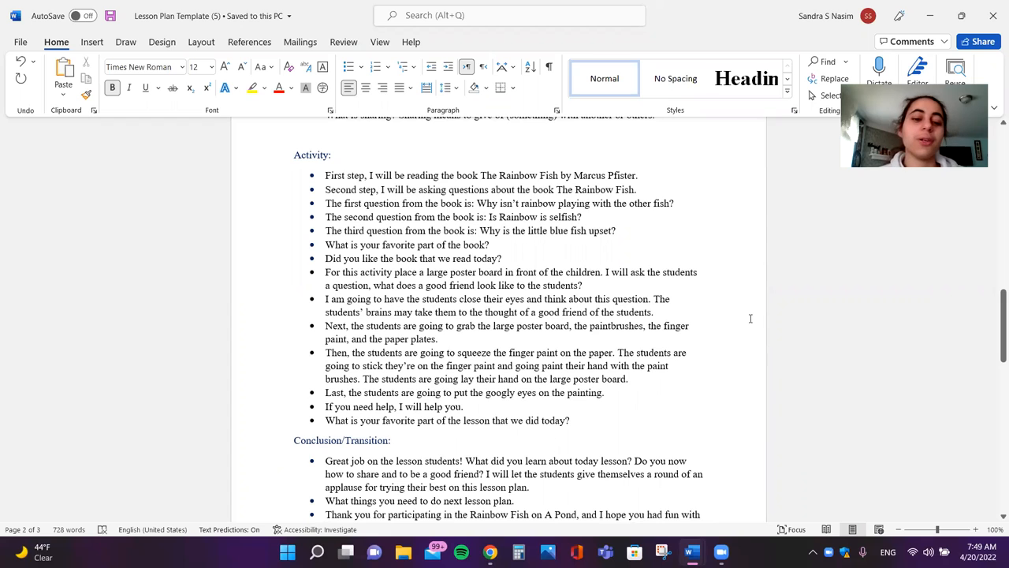
{"action": "scroll", "scroll_direction": "down", "scroll_amount": 3}
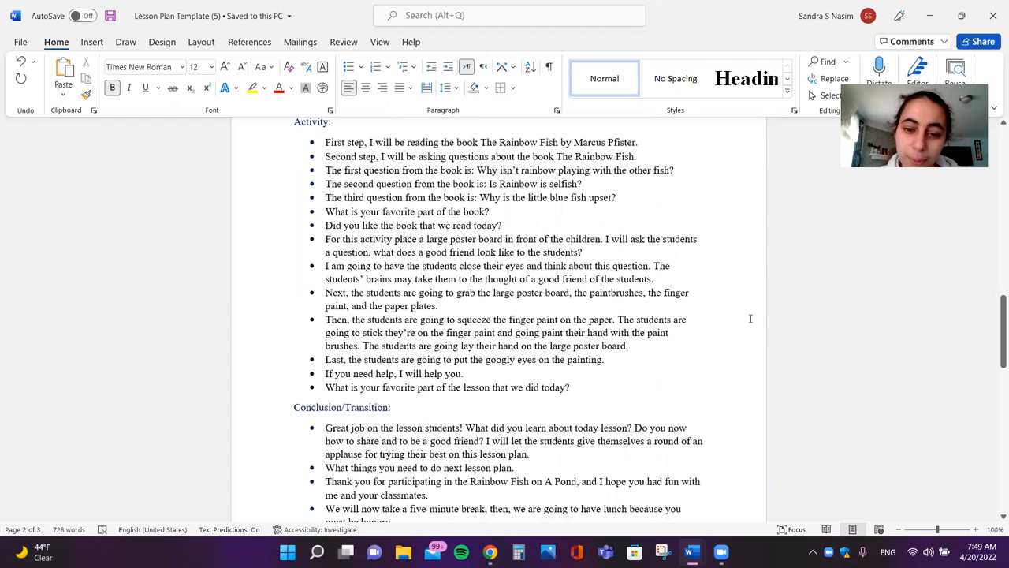
{"action": "scroll", "scroll_direction": "down", "scroll_amount": 3}
{"action": "type", "text": "fish "}
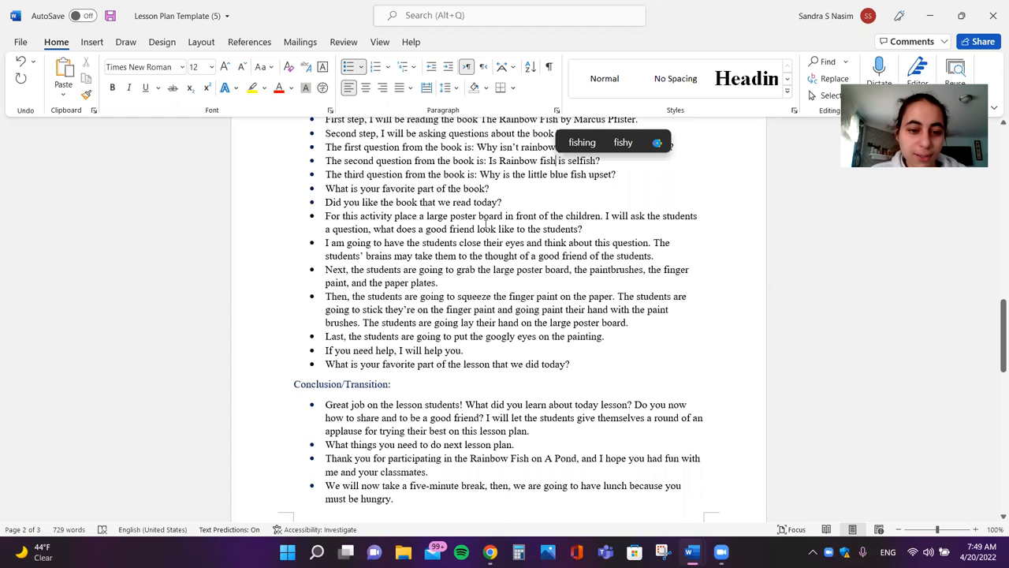
Step: Scroll through the Activity bullets to the finger-paint steps and start typing 'ha'
{"action": "scroll", "scroll_direction": "down", "scroll_amount": 3}
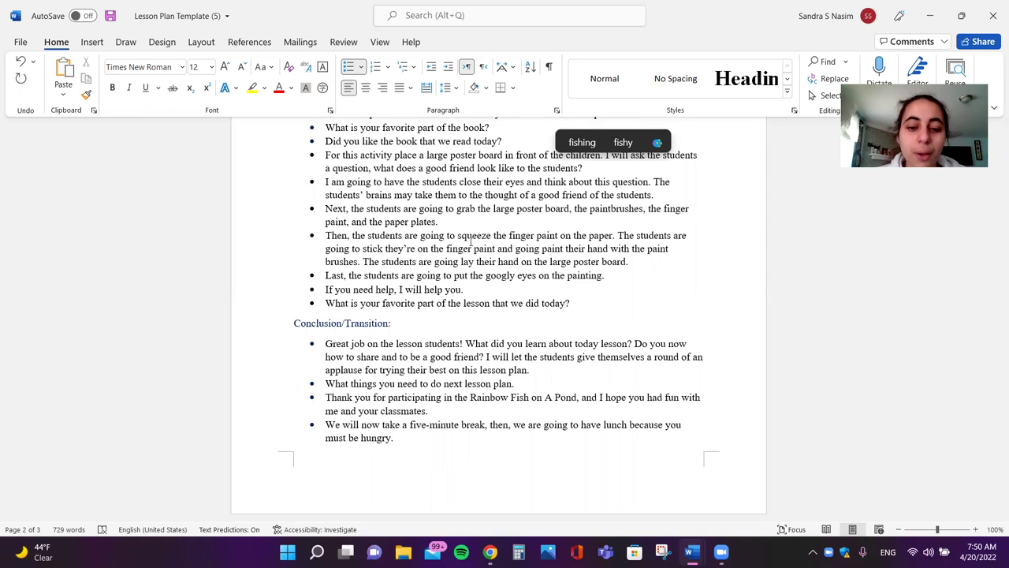
{"action": "scroll", "scroll_direction": "down", "scroll_amount": 3}
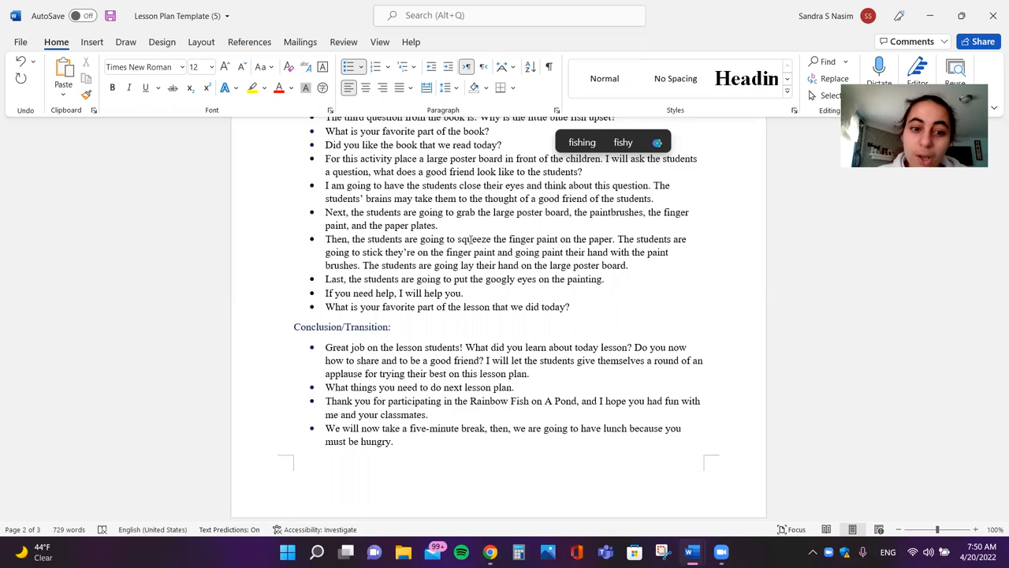
{"action": "scroll", "scroll_direction": "down", "scroll_amount": 3}
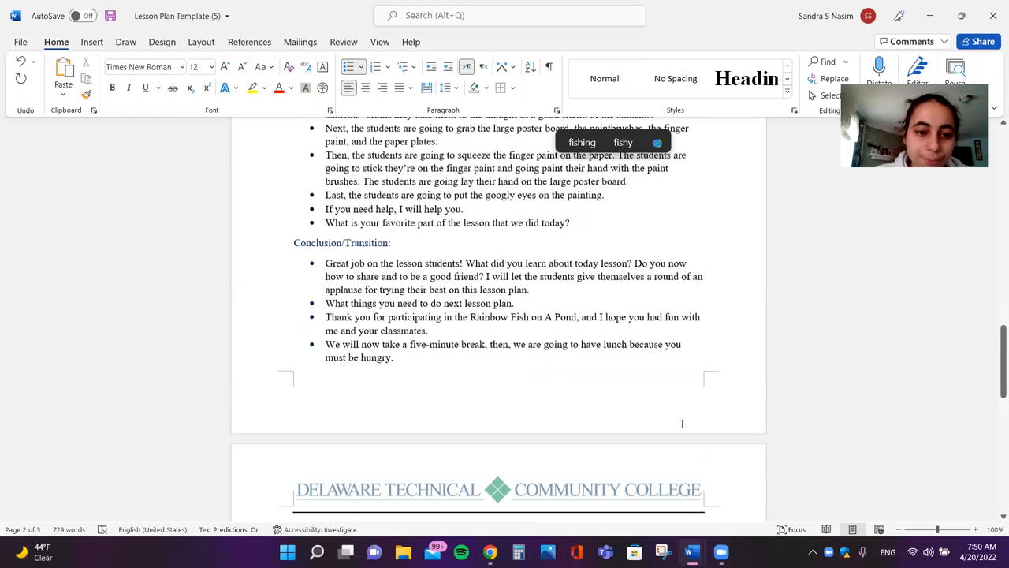
{"action": "scroll", "scroll_direction": "up", "scroll_amount": 3}
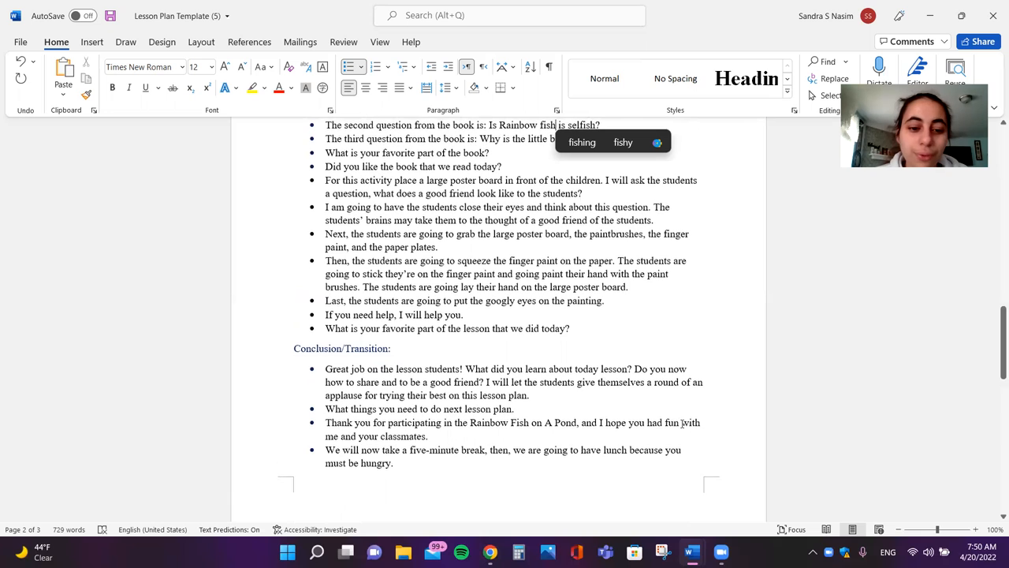
{"action": "scroll", "scroll_direction": "down", "scroll_amount": 3}
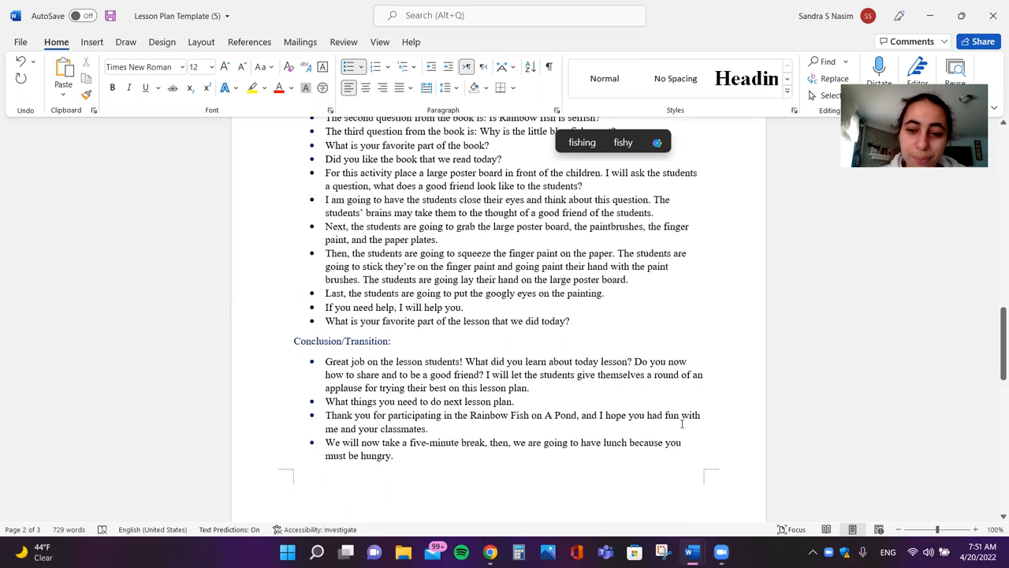
{"action": "scroll", "scroll_direction": "down", "scroll_amount": 3}
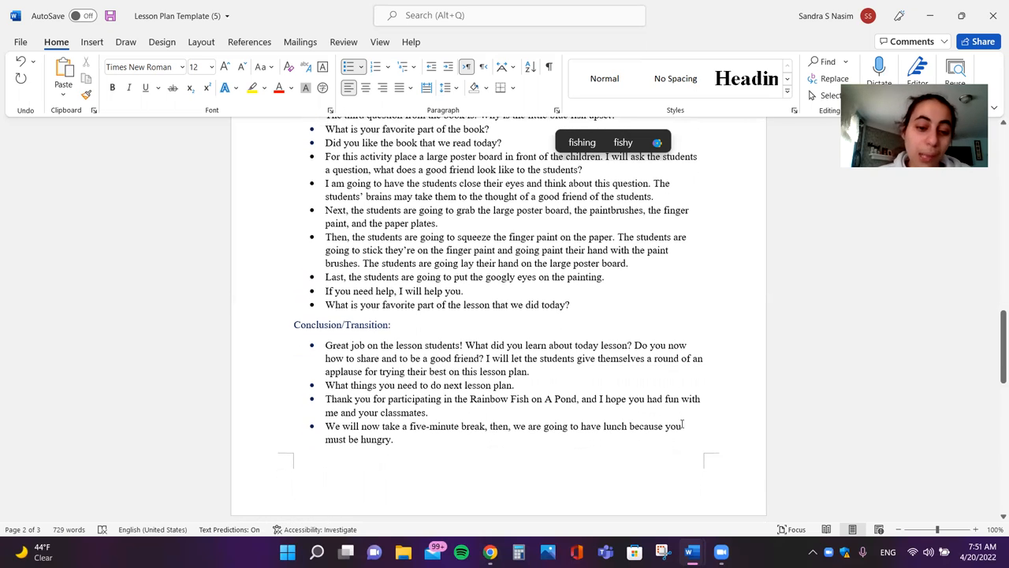
{"action": "scroll", "scroll_direction": "down", "scroll_amount": 3}
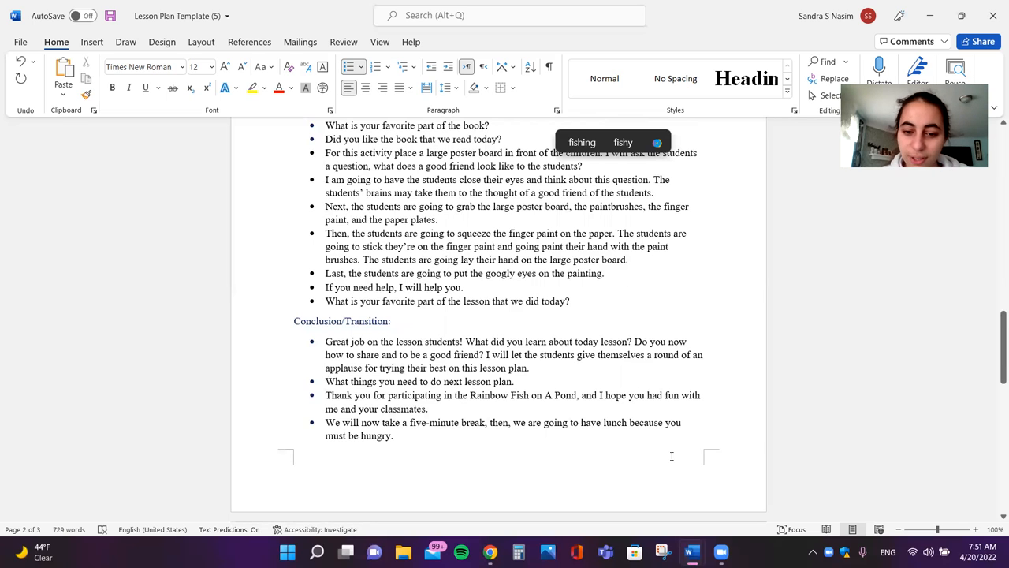
{"action": "scroll", "scroll_direction": "down", "scroll_amount": 3}
{"action": "type", "text": " plate"}
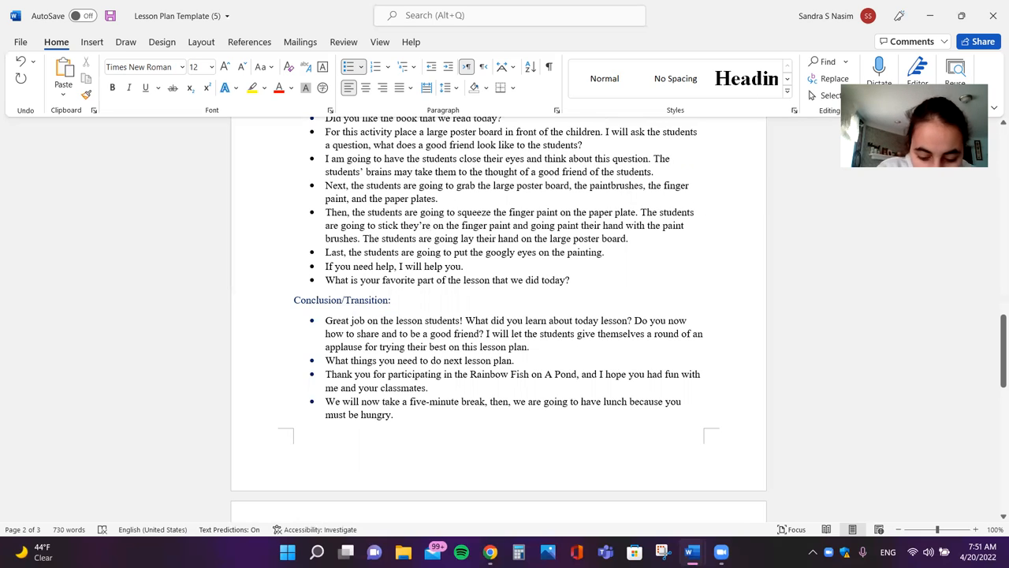
{"action": "type", "text": "hand"}
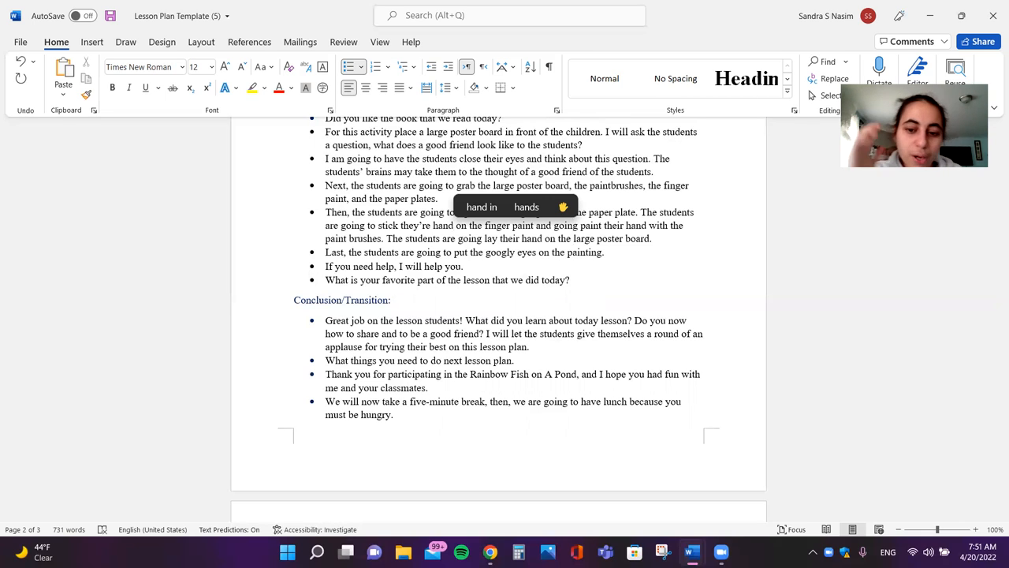
Step: Scroll past the Conclusion/Transition to page three's Reference Citation and Self-Evaluation section
{"action": "scroll", "scroll_direction": "down", "scroll_amount": 3}
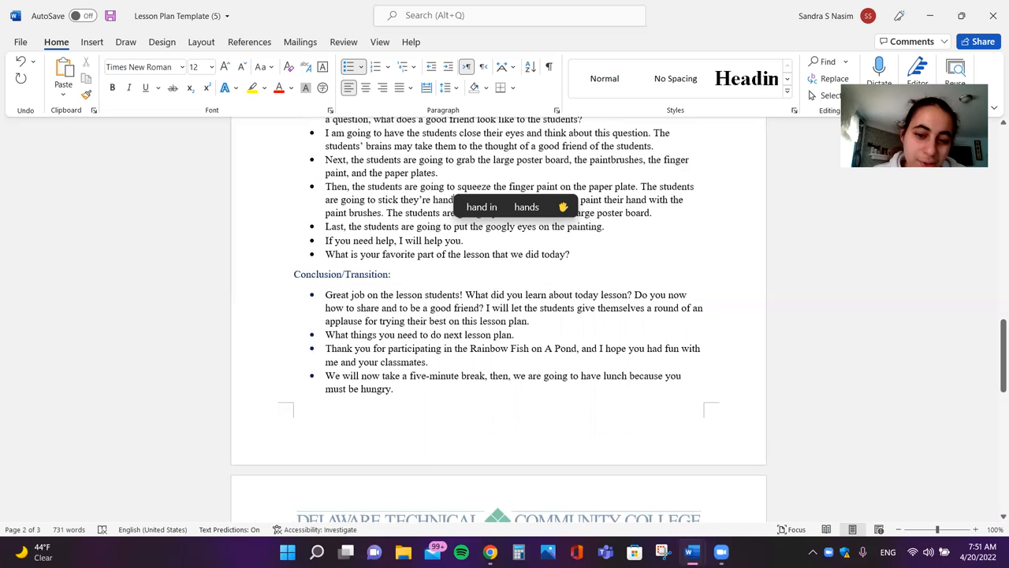
{"action": "scroll", "scroll_direction": "down", "scroll_amount": 3}
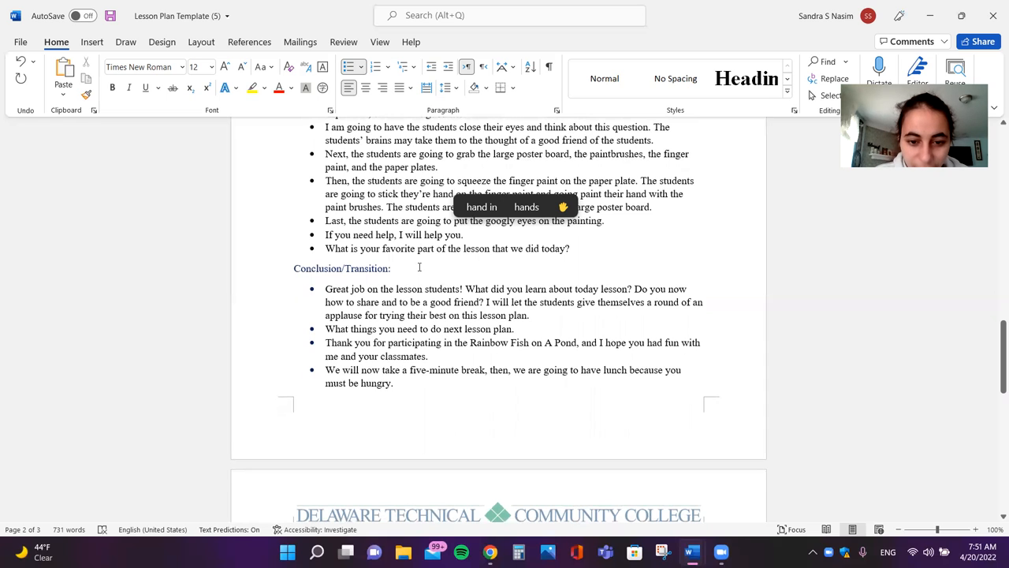
{"action": "scroll", "scroll_direction": "down", "scroll_amount": 3}
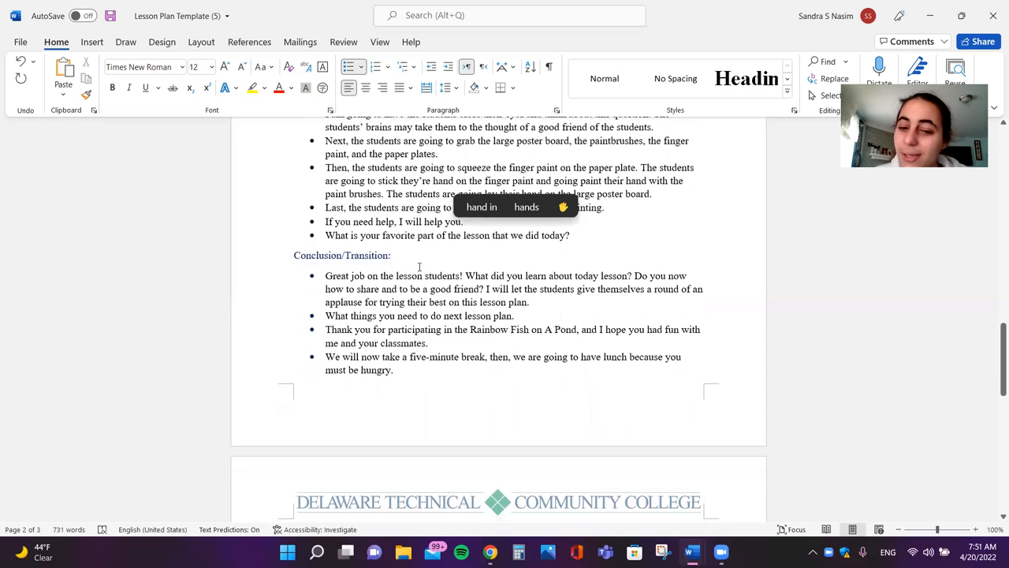
{"action": "scroll", "scroll_direction": "down", "scroll_amount": 3}
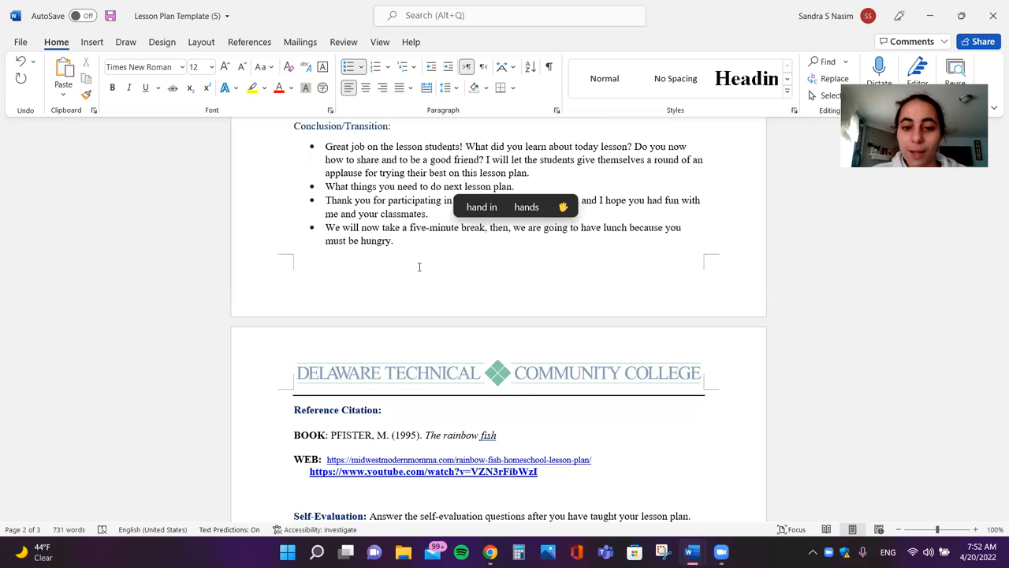
{"action": "scroll", "scroll_direction": "down", "scroll_amount": 3}
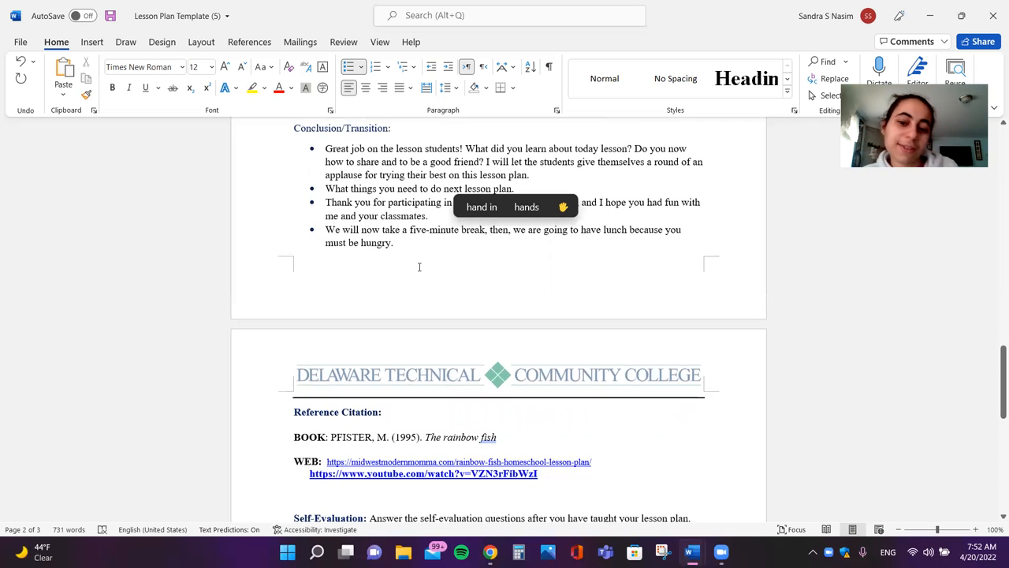
{"action": "scroll", "scroll_direction": "down", "scroll_amount": 3}
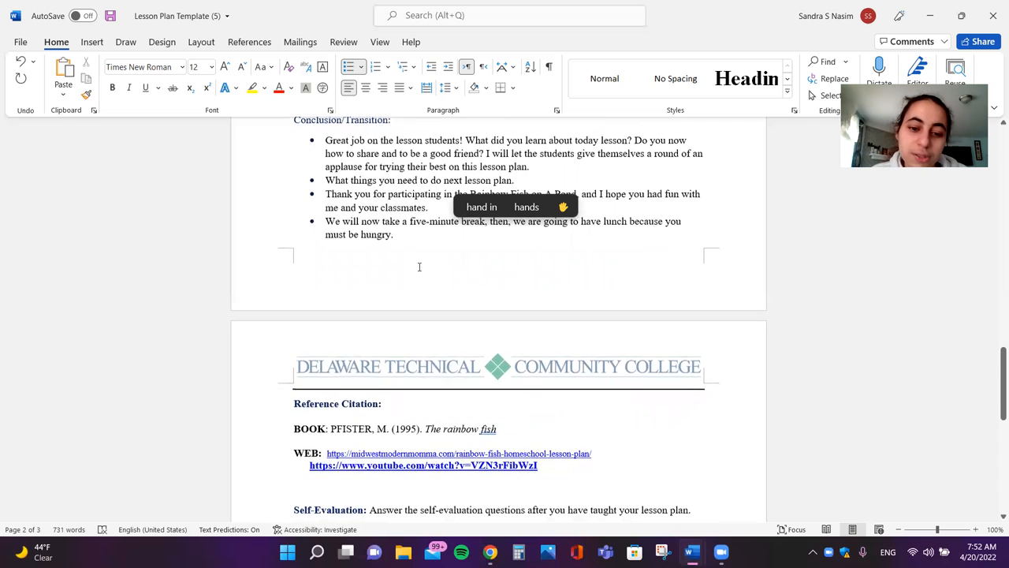